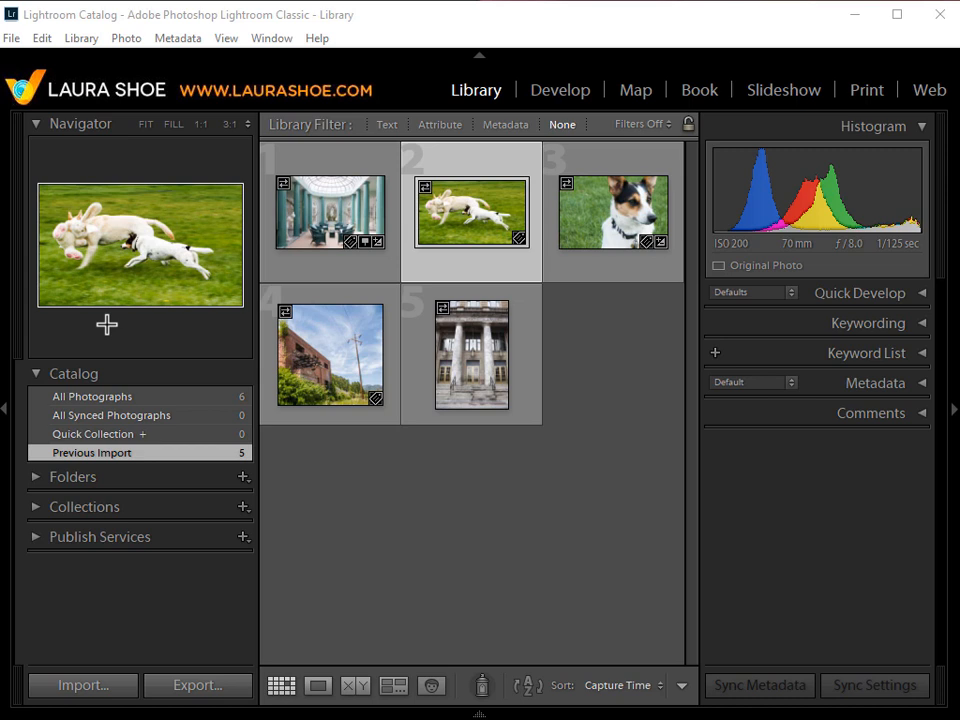
pyautogui.moveTo(66, 349)
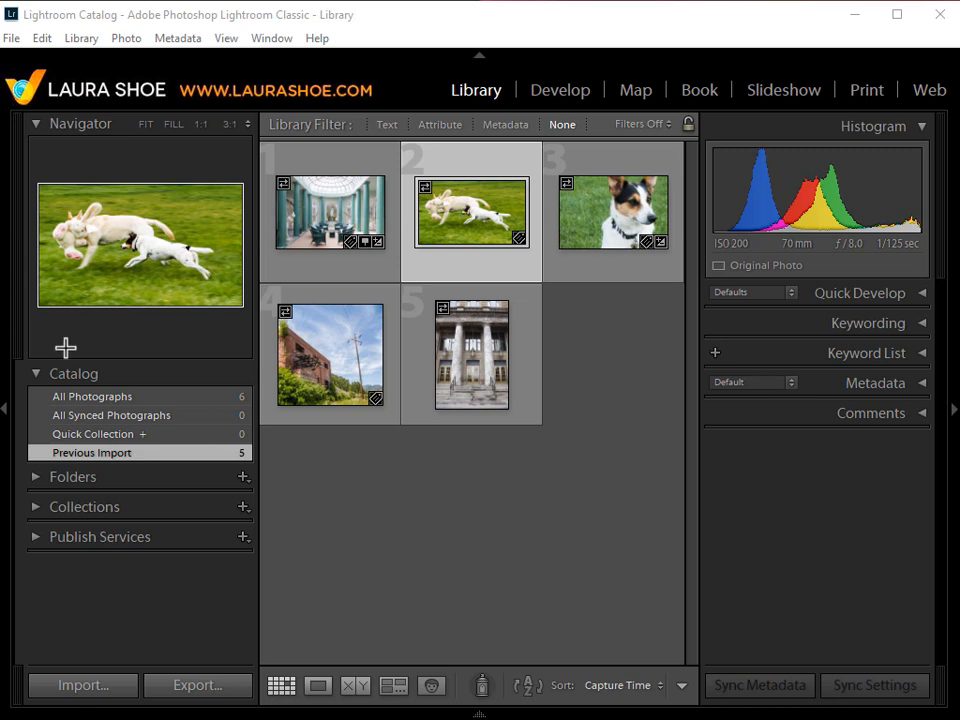
pyautogui.moveTo(179, 152)
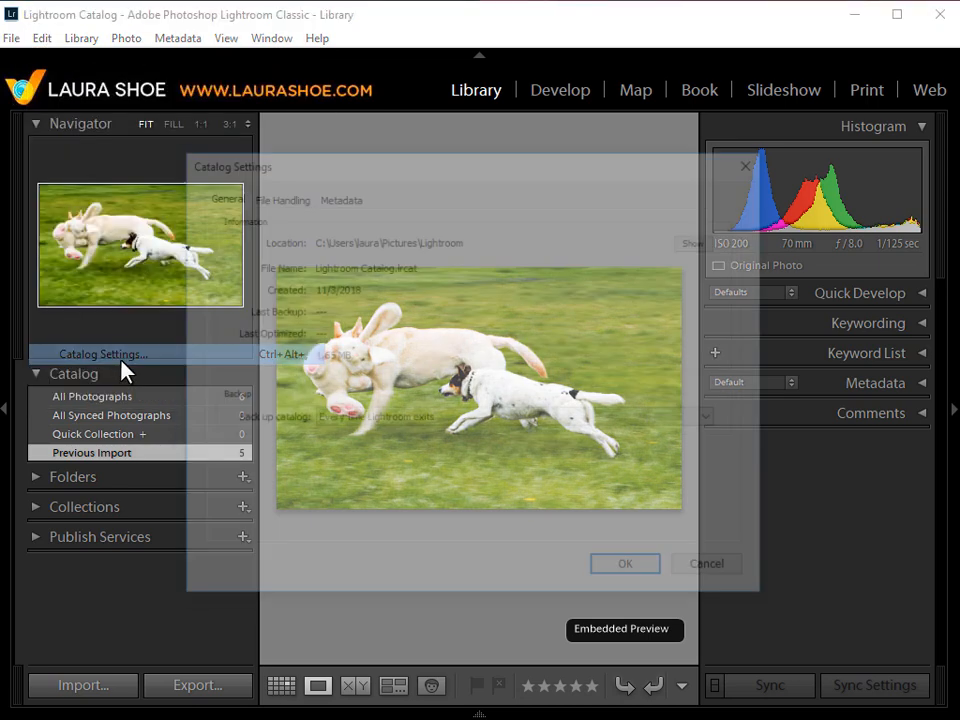
# View the General tab showing Lightroom Catalog.lrcat in Pictures\Lightroom, backed up every exit
pyautogui.click(103, 354)
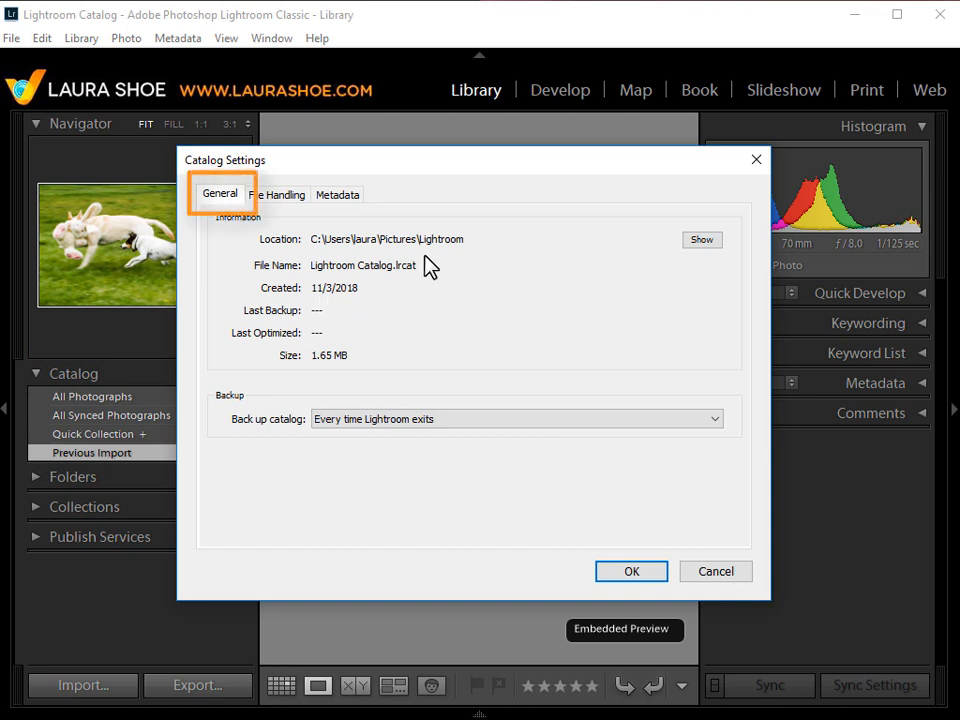
pyautogui.moveTo(405, 252)
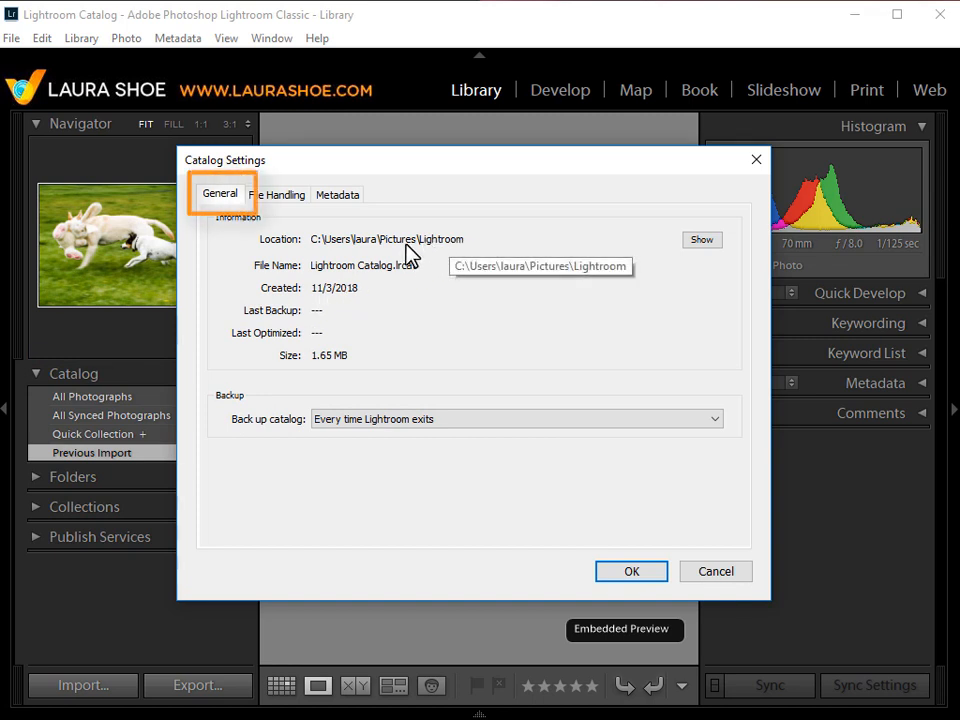
pyautogui.moveTo(425, 272)
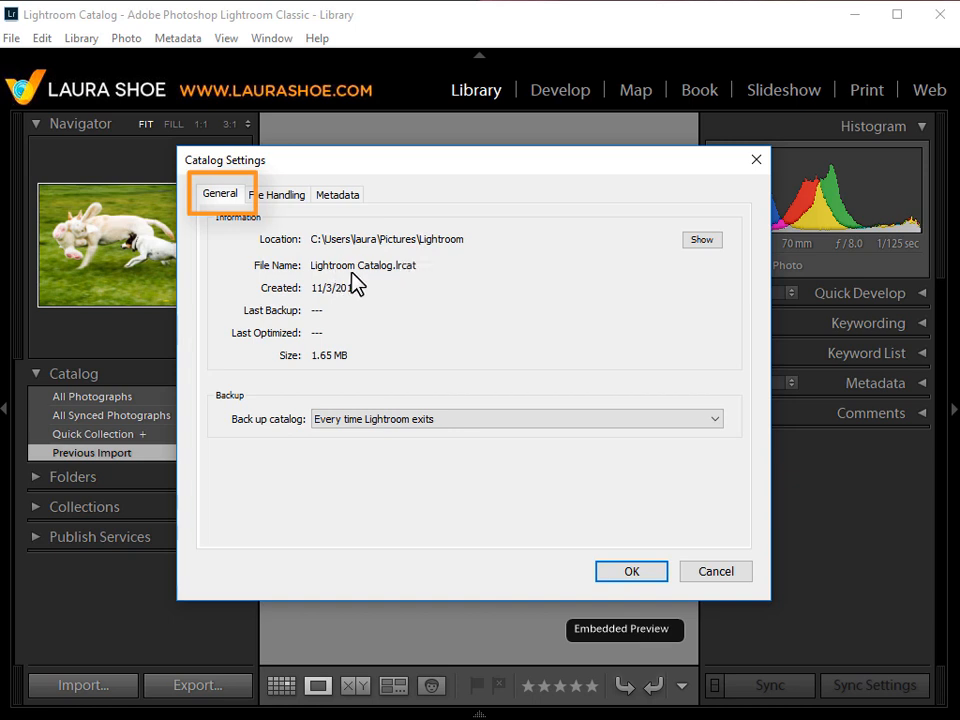
pyautogui.moveTo(418, 280)
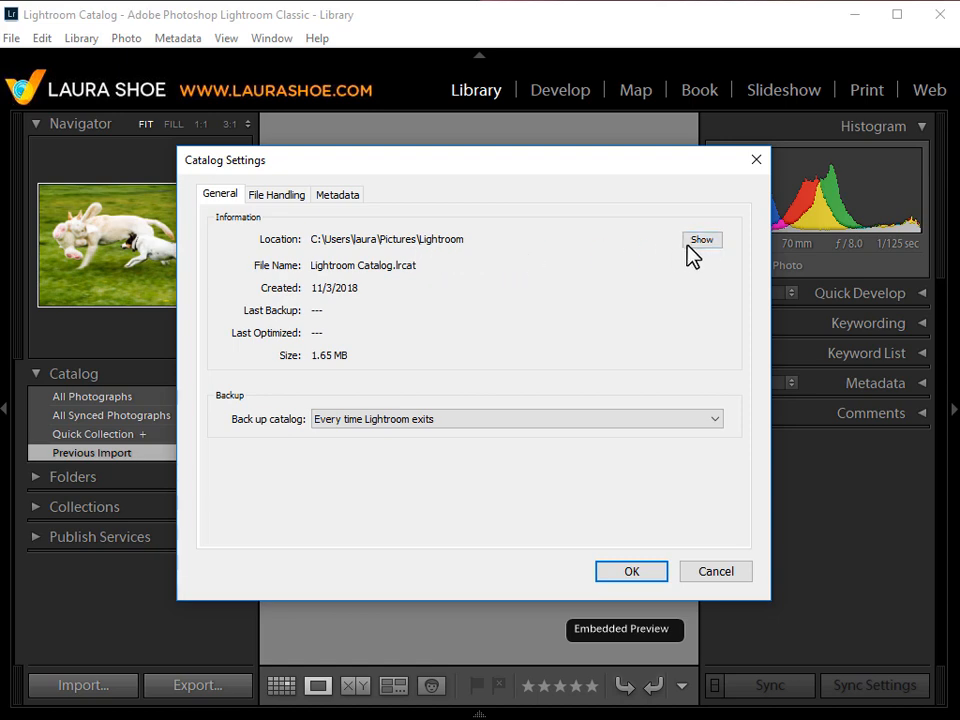
# Show the catalog in Explorer and open the Pictures\Lightroom folder
pyautogui.click(701, 239)
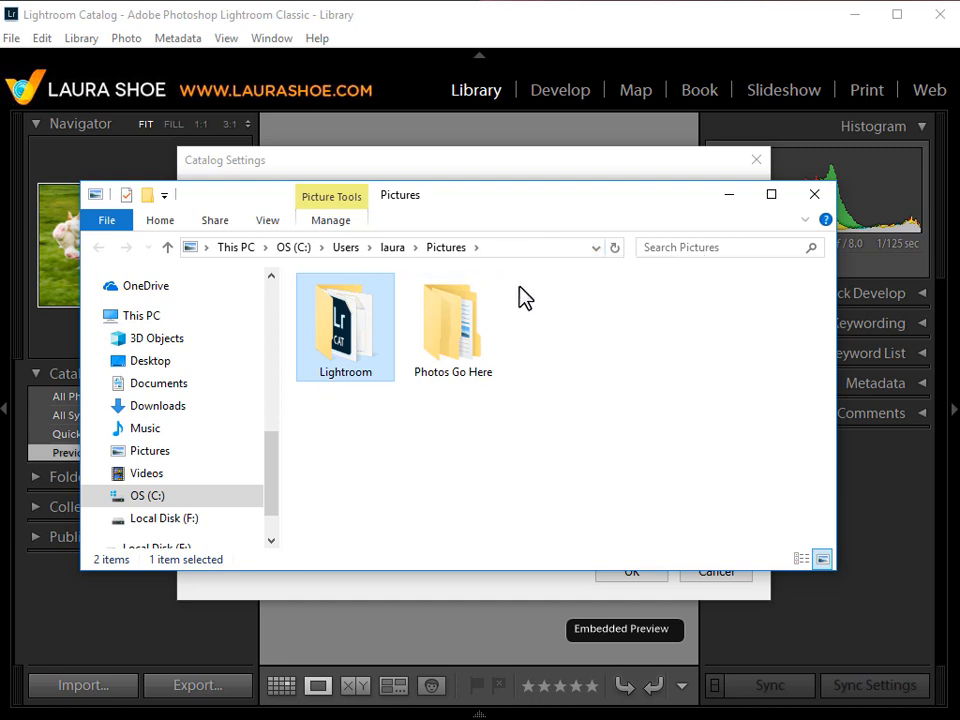
pyautogui.moveTo(357, 330)
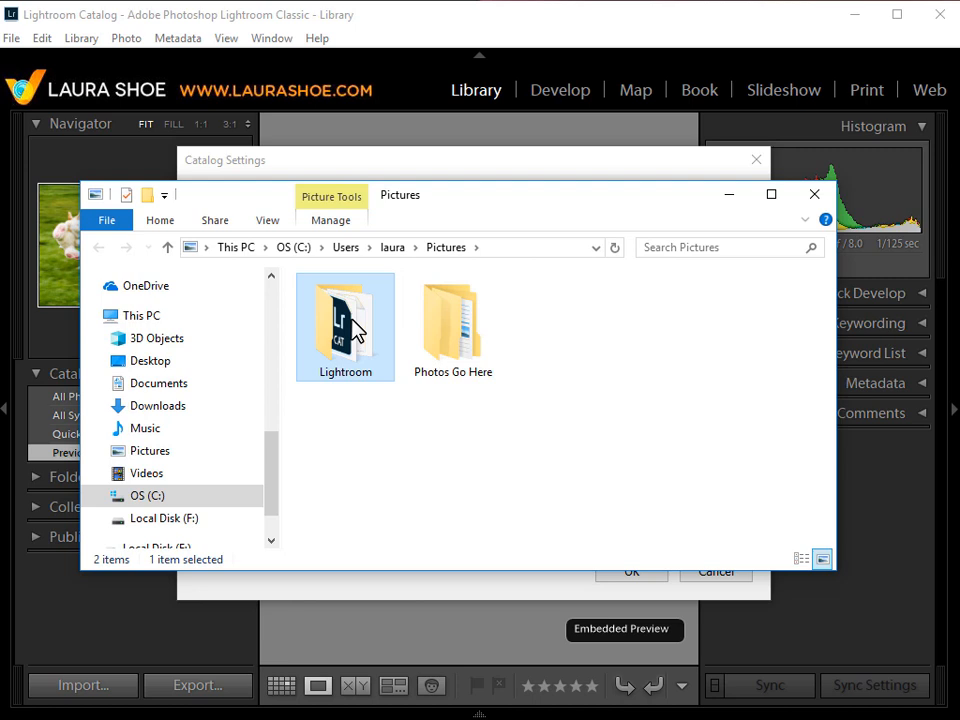
pyautogui.moveTo(350, 325)
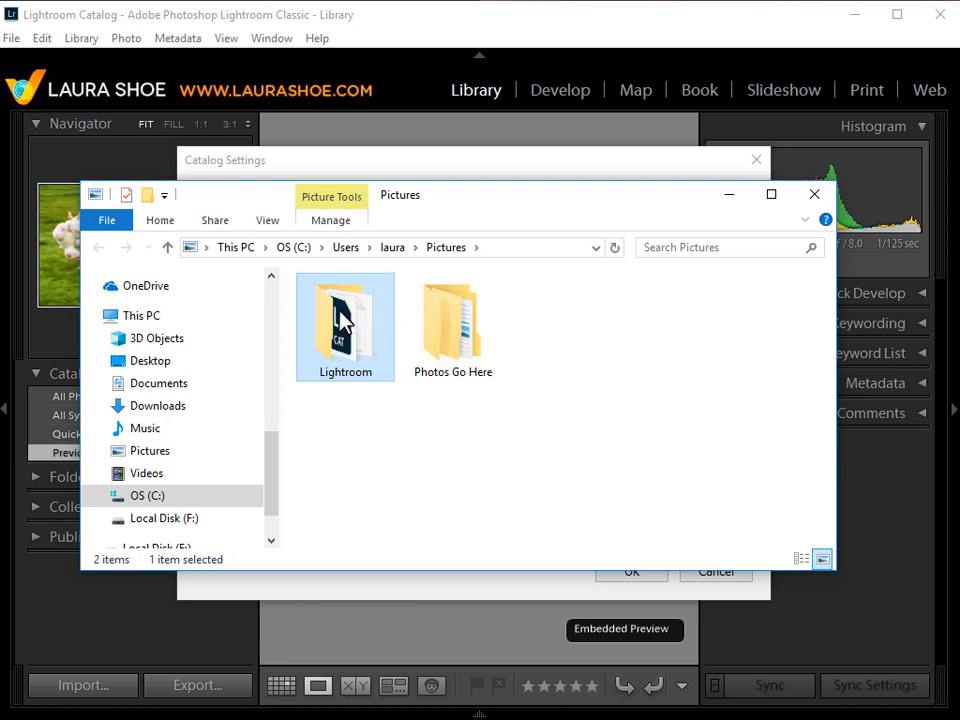
pyautogui.doubleClick(345, 327)
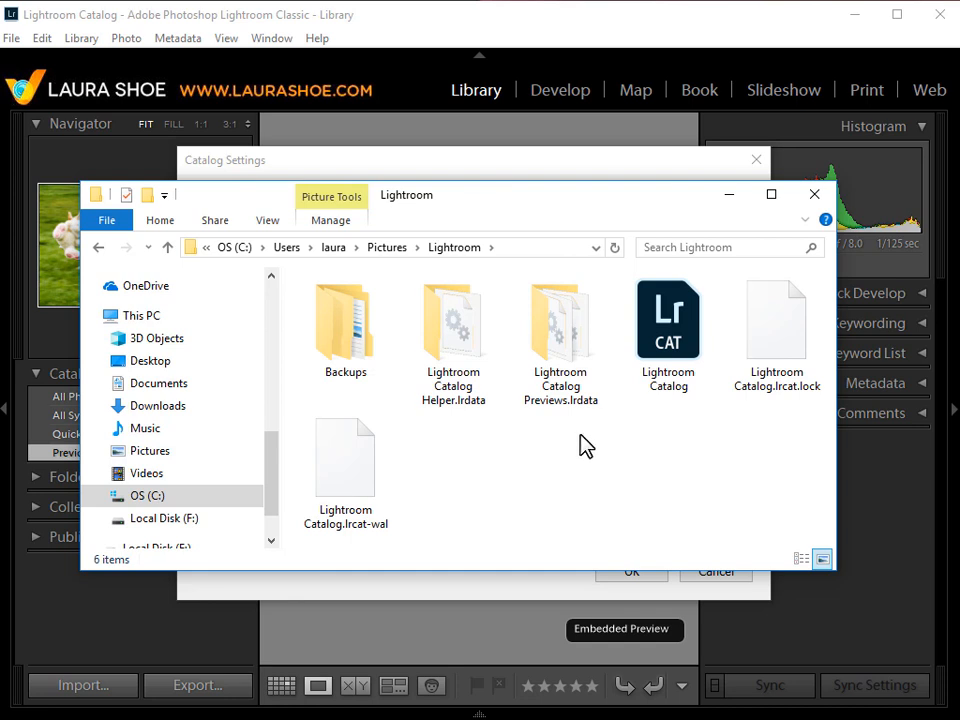
pyautogui.moveTo(485, 491)
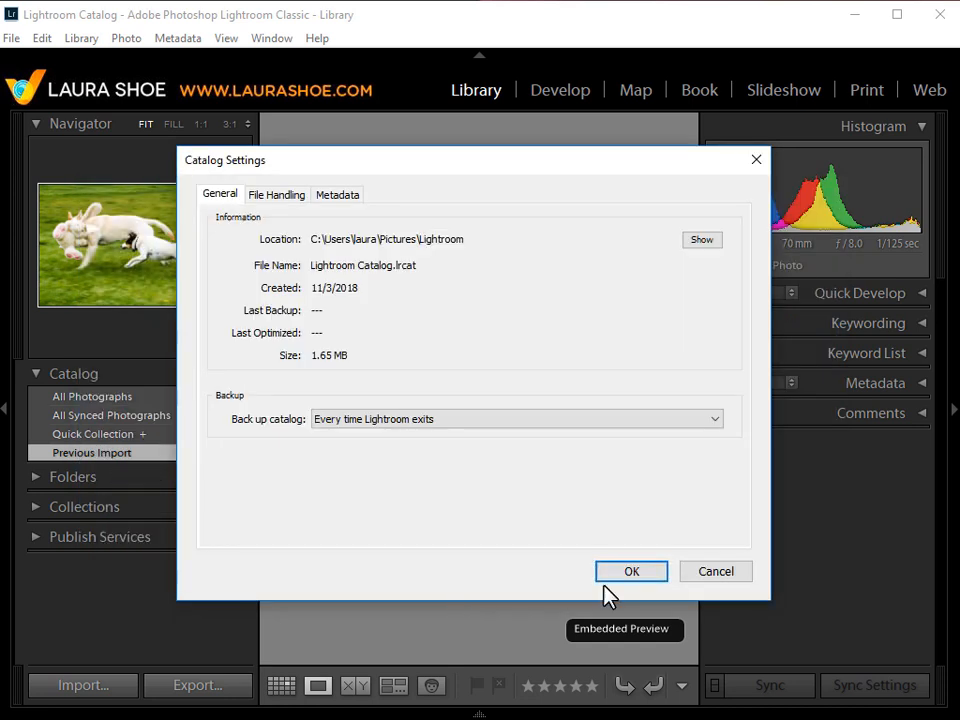
# Close Catalog Settings, quit Lightroom, and skip the catalog backup this time
pyautogui.click(631, 571)
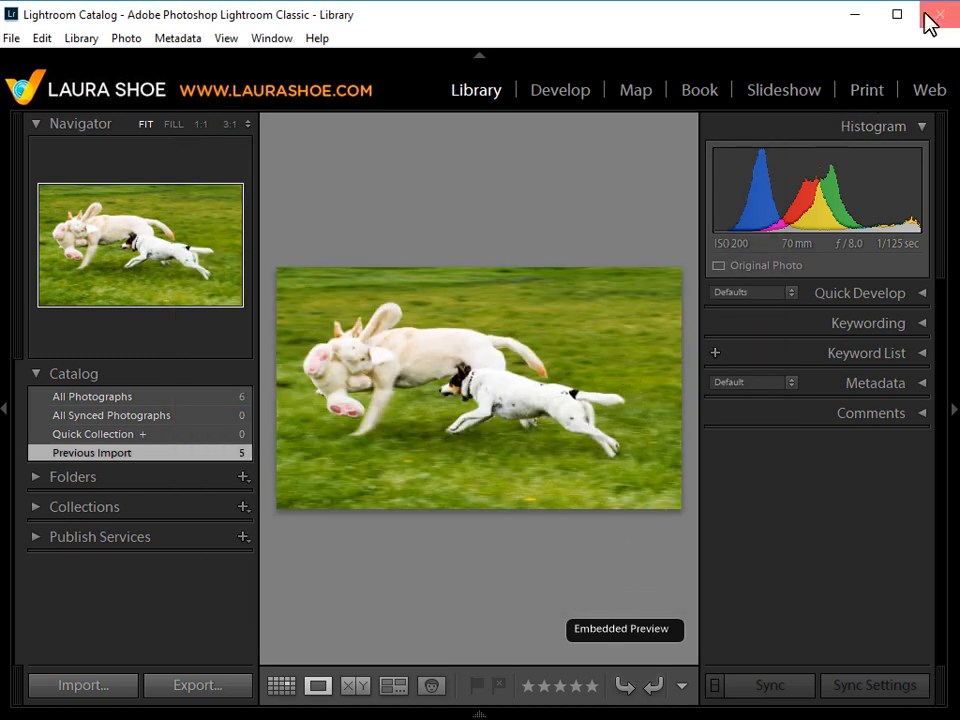
pyautogui.click(938, 14)
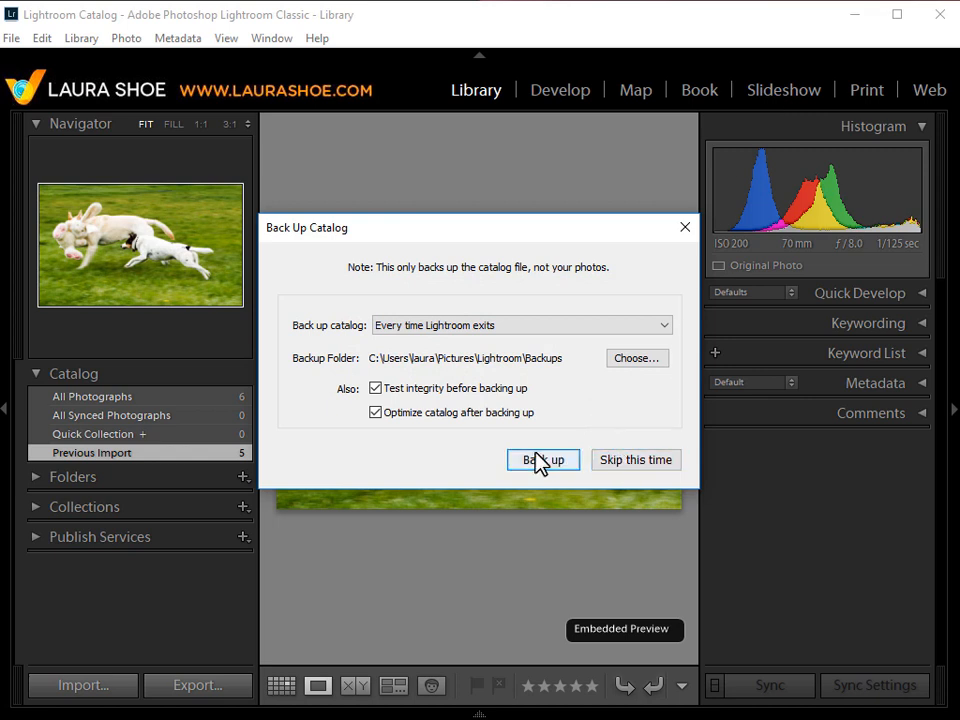
pyautogui.moveTo(547, 440)
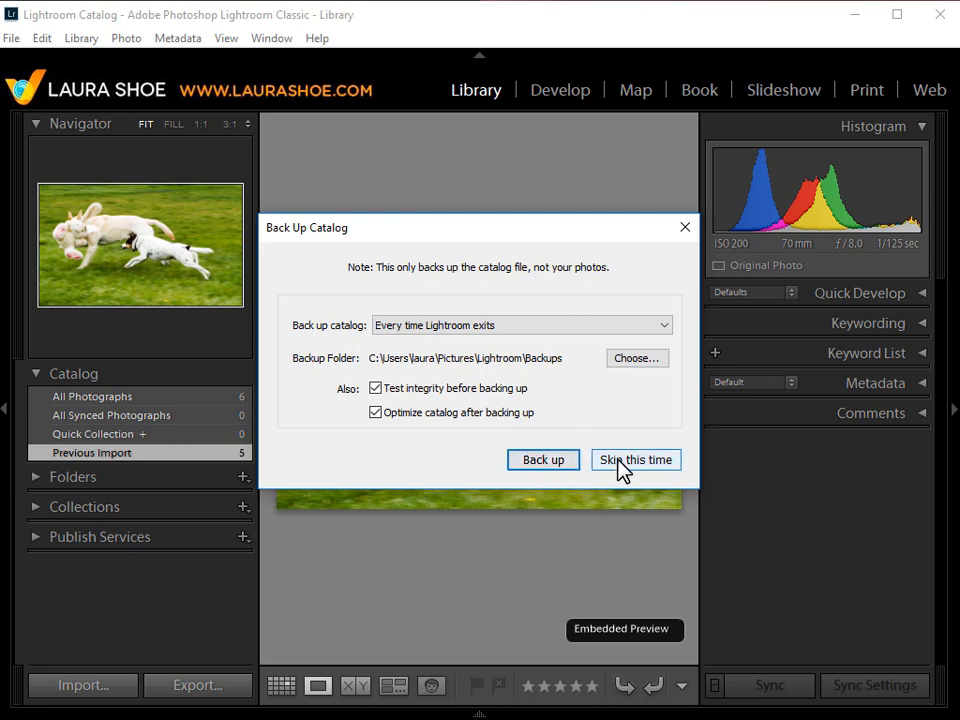
pyautogui.click(635, 459)
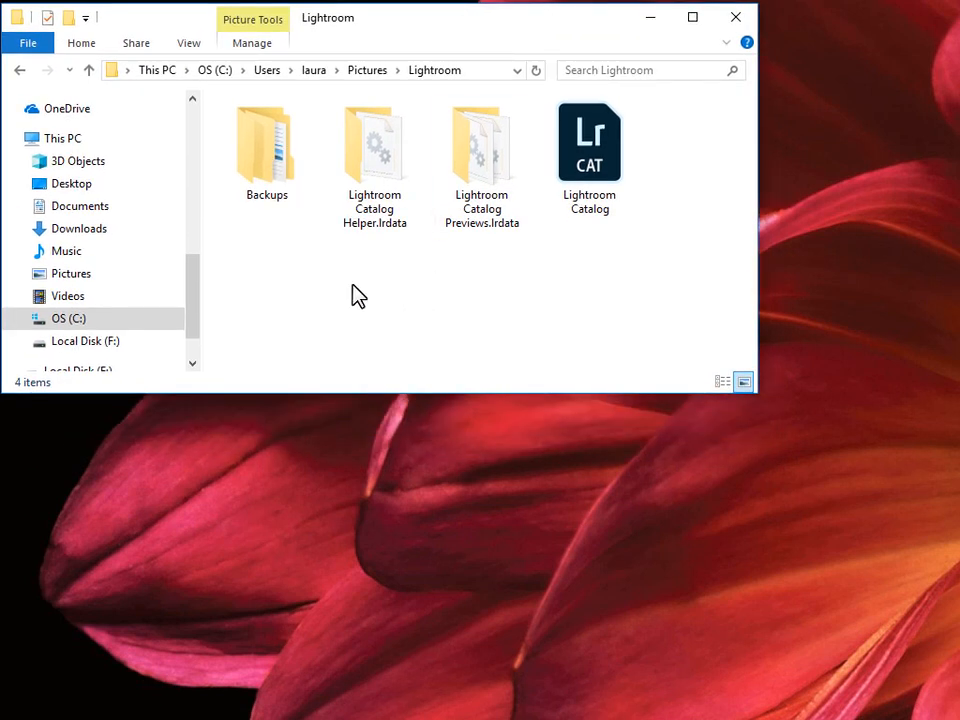
pyautogui.moveTo(428, 470)
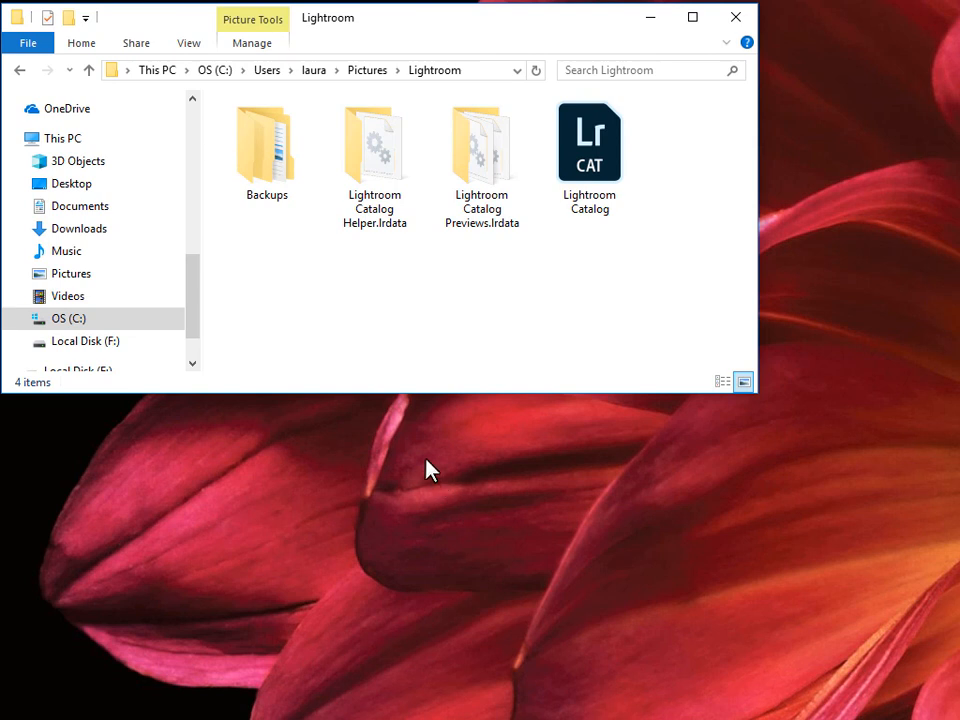
# Open a second Explorer window on Quick access and scroll its navigation pane
pyautogui.click(28, 42)
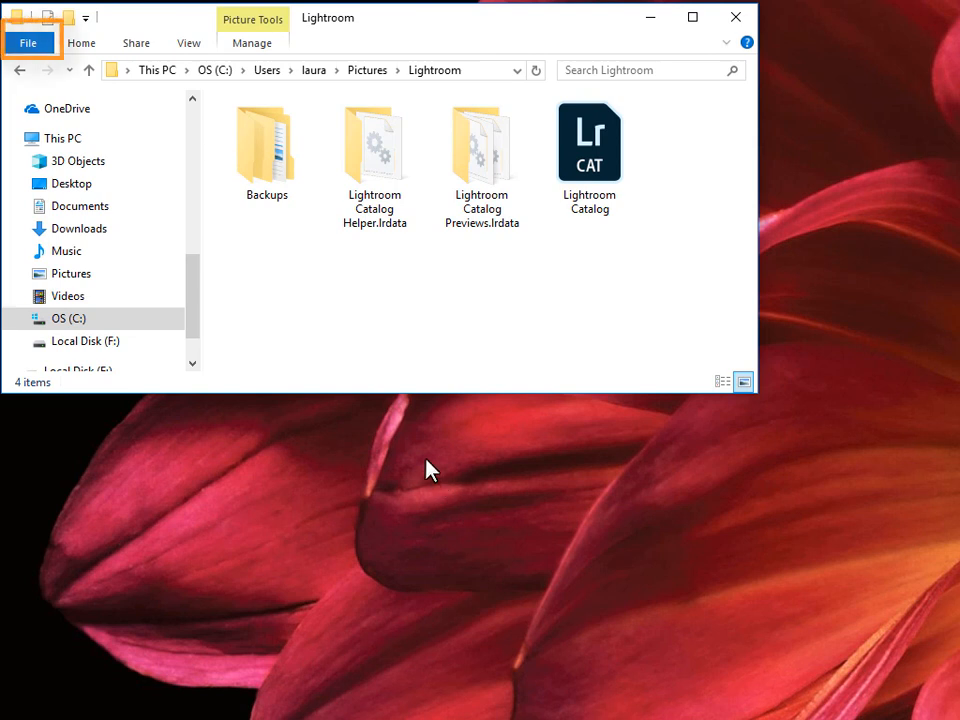
pyautogui.click(27, 42)
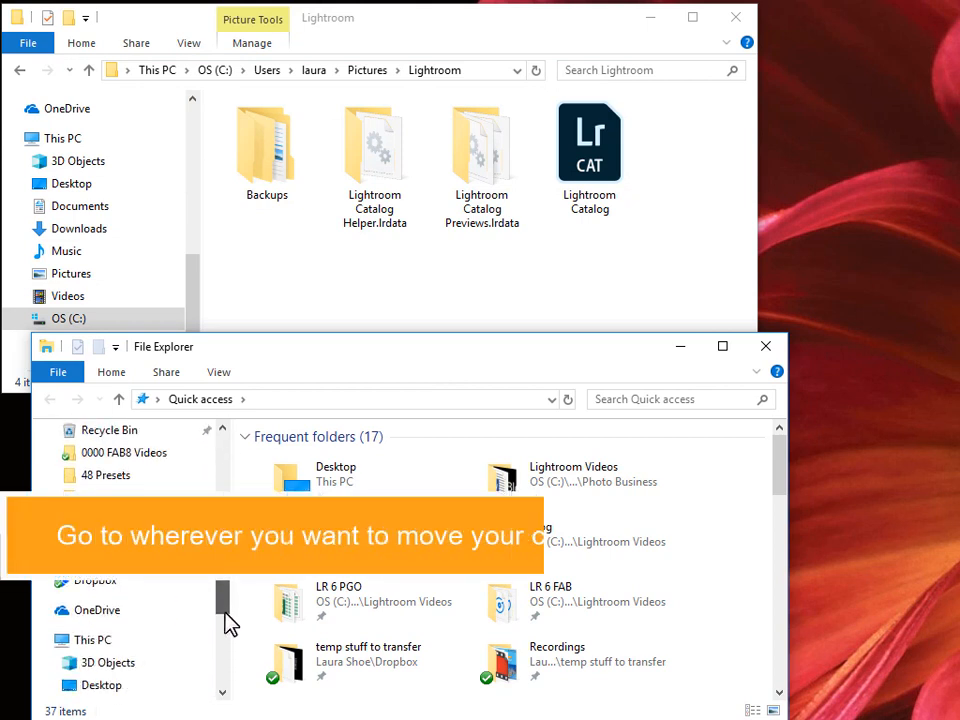
pyautogui.scroll(-3)
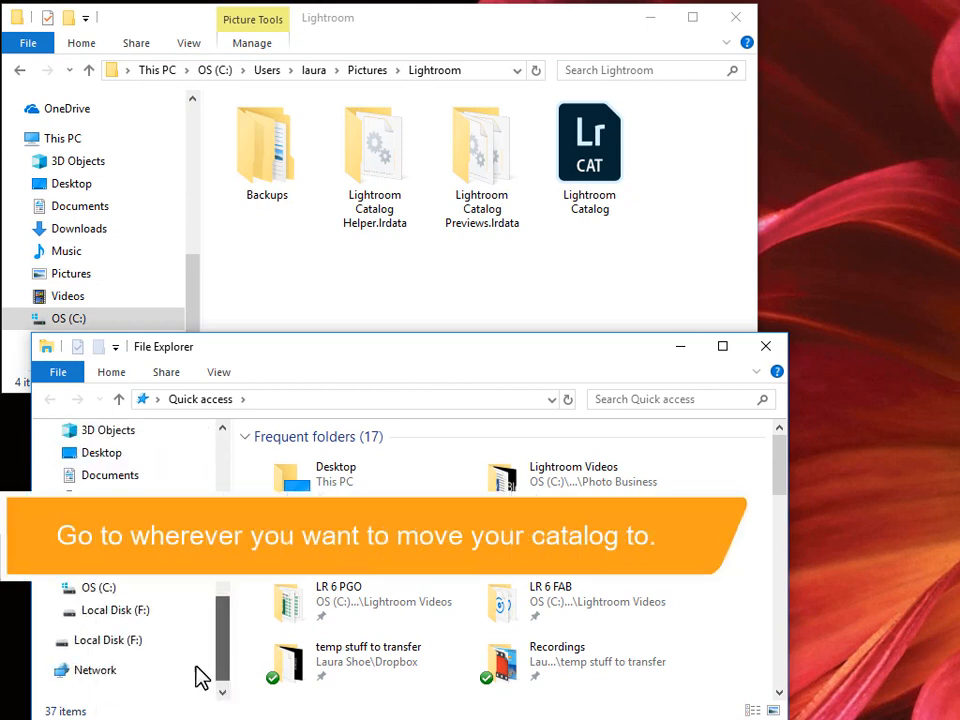
# Browse the second window to the empty Local Disk (F:)
pyautogui.click(115, 610)
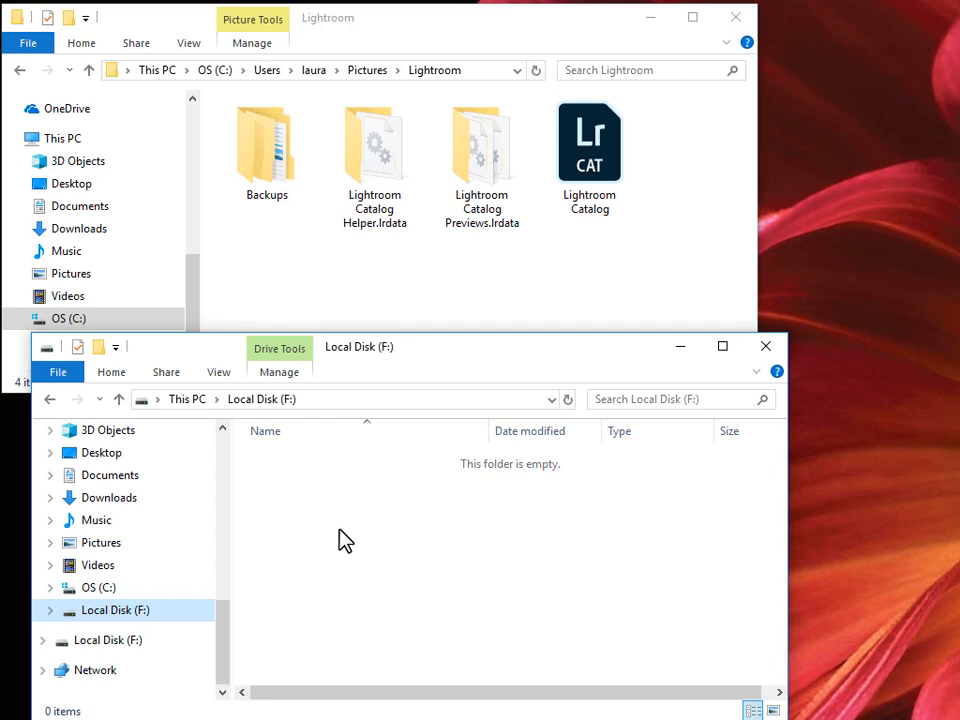
pyautogui.moveTo(300, 492)
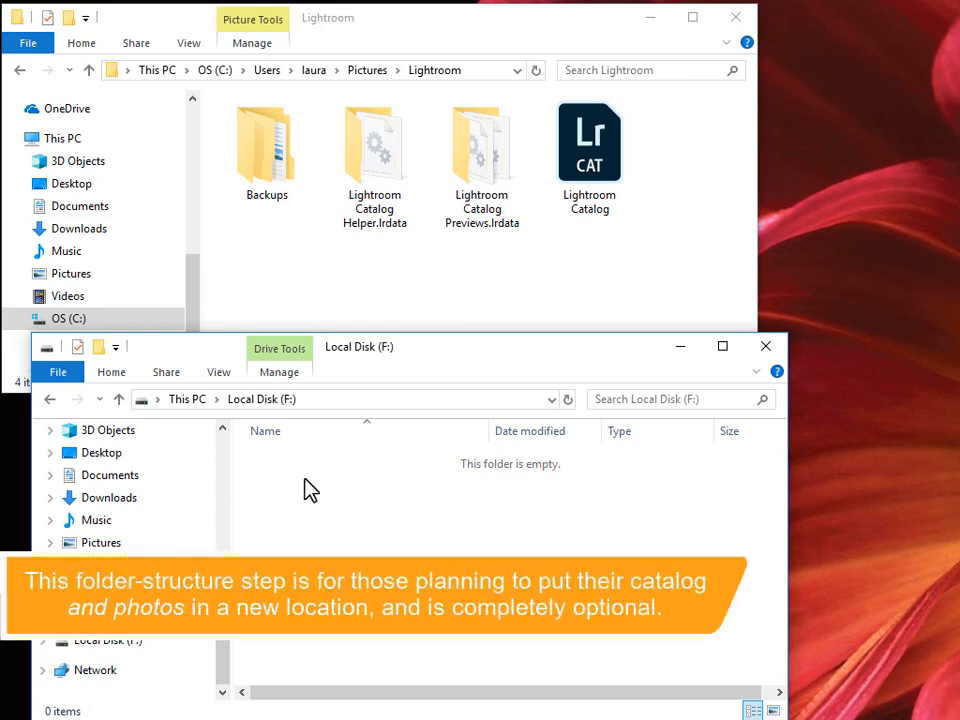
pyautogui.moveTo(296, 475)
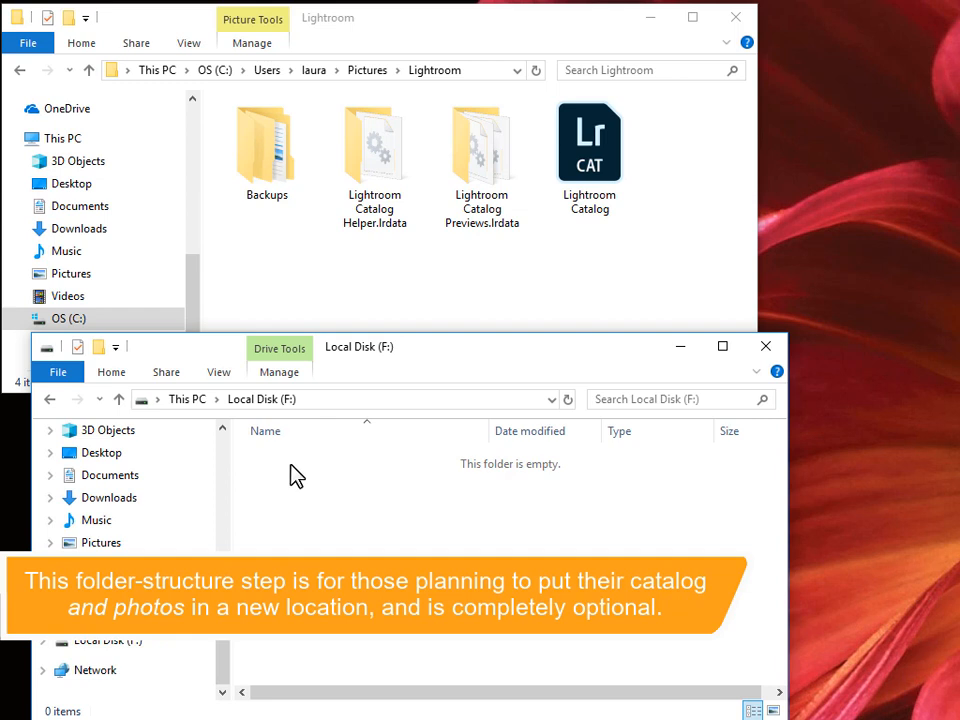
pyautogui.moveTo(305, 540)
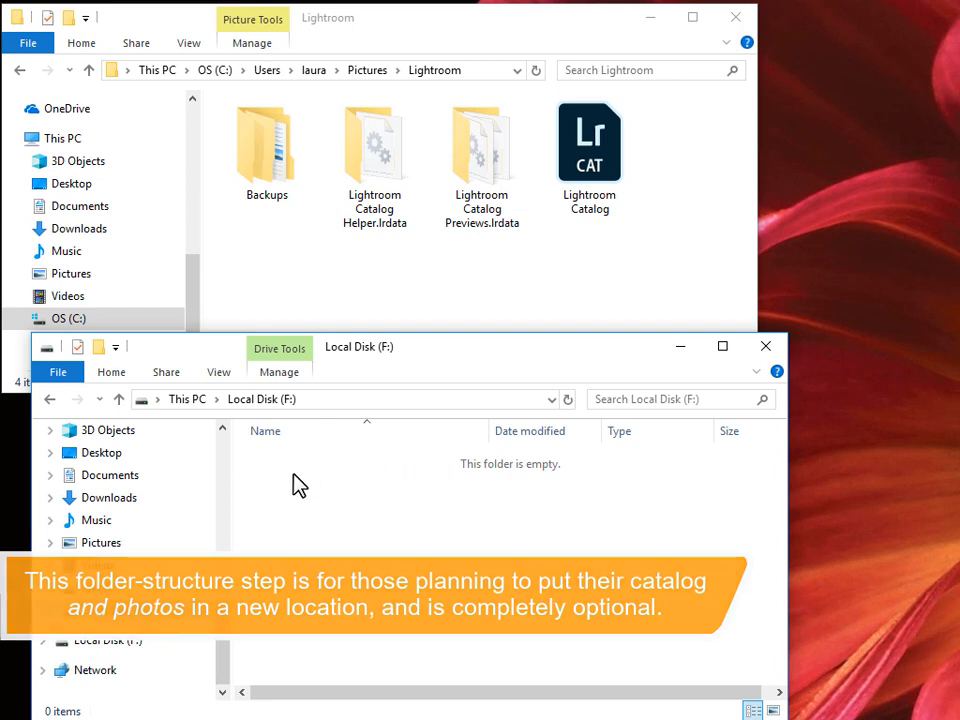
# Create a new folder named 'Photo Library' on F:
pyautogui.rightClick(300, 485)
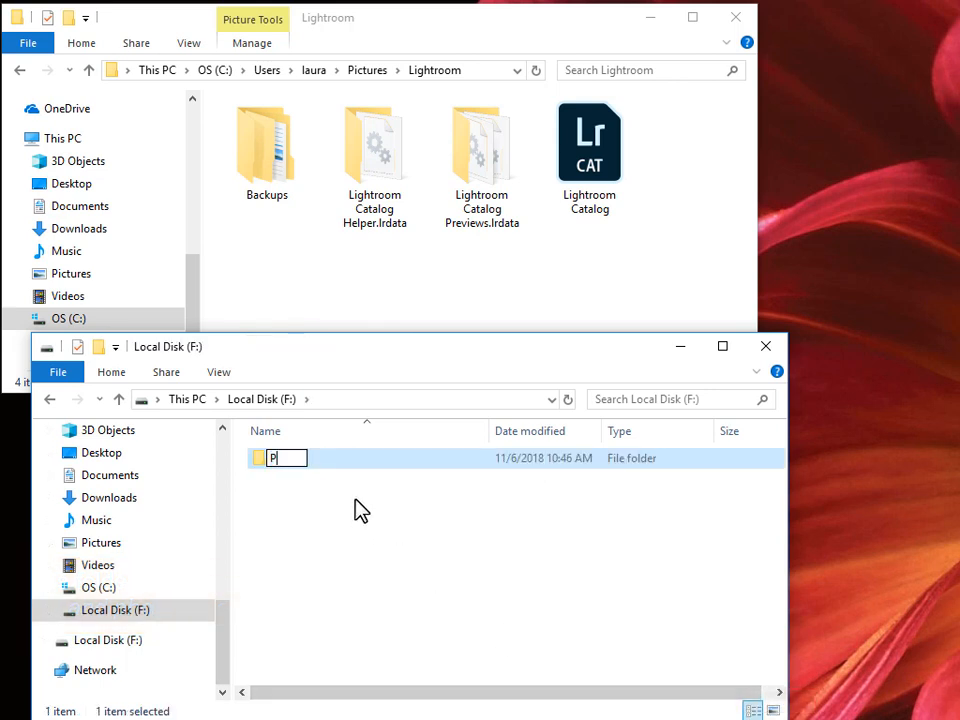
pyautogui.write('Photo Library')
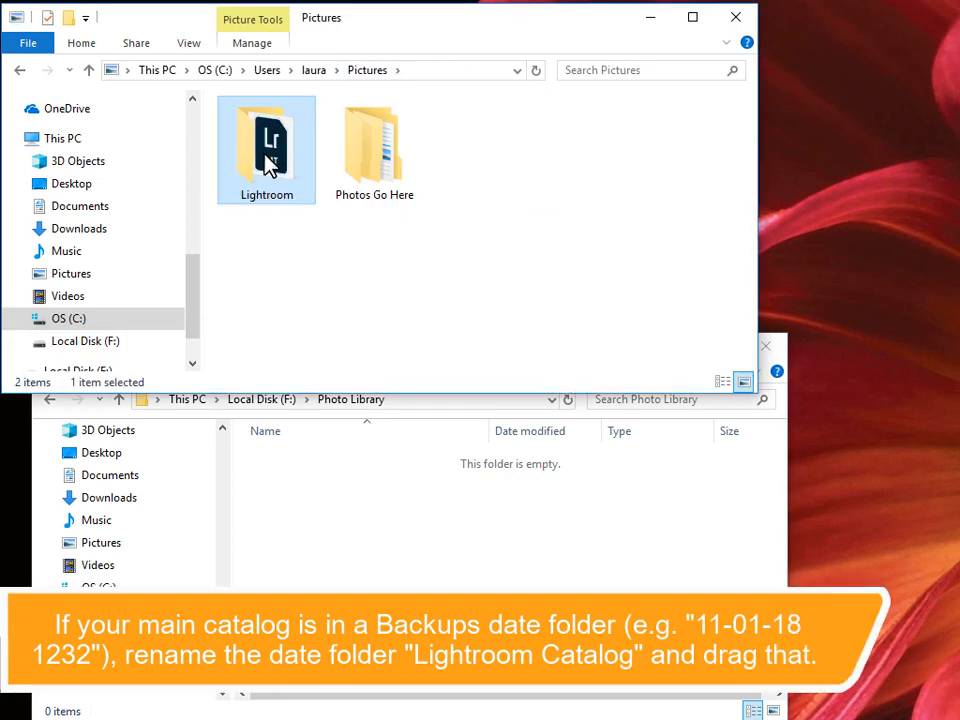
# Drag the Lightroom folder from Pictures into F:\Photo Library
pyautogui.moveTo(266, 150); pyautogui.dragTo(333, 507)
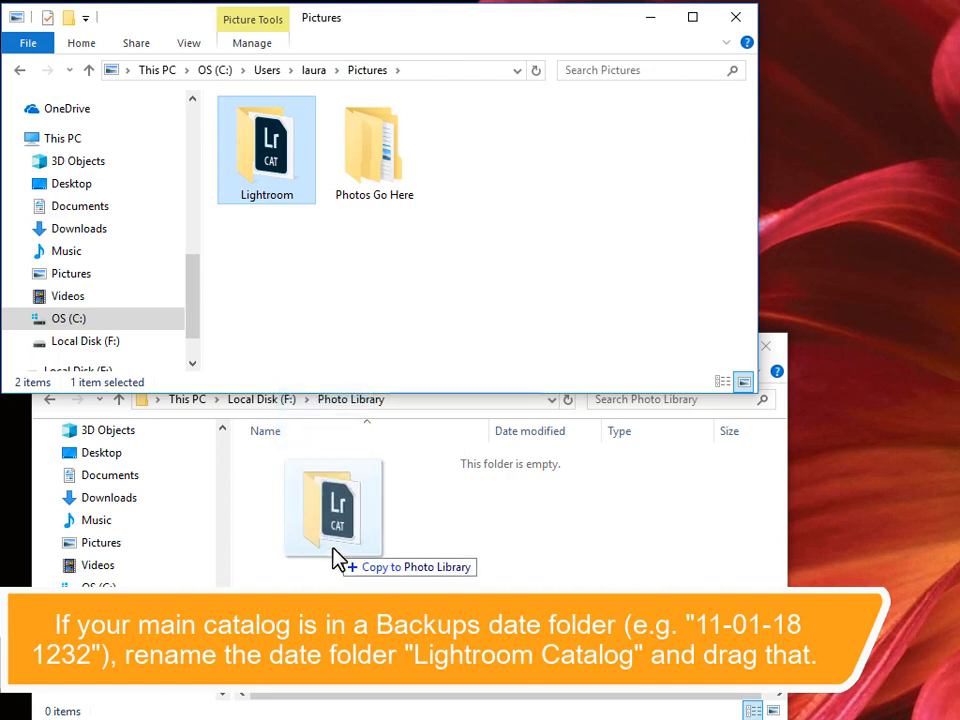
pyautogui.moveTo(265, 150); pyautogui.dragTo(333, 505)
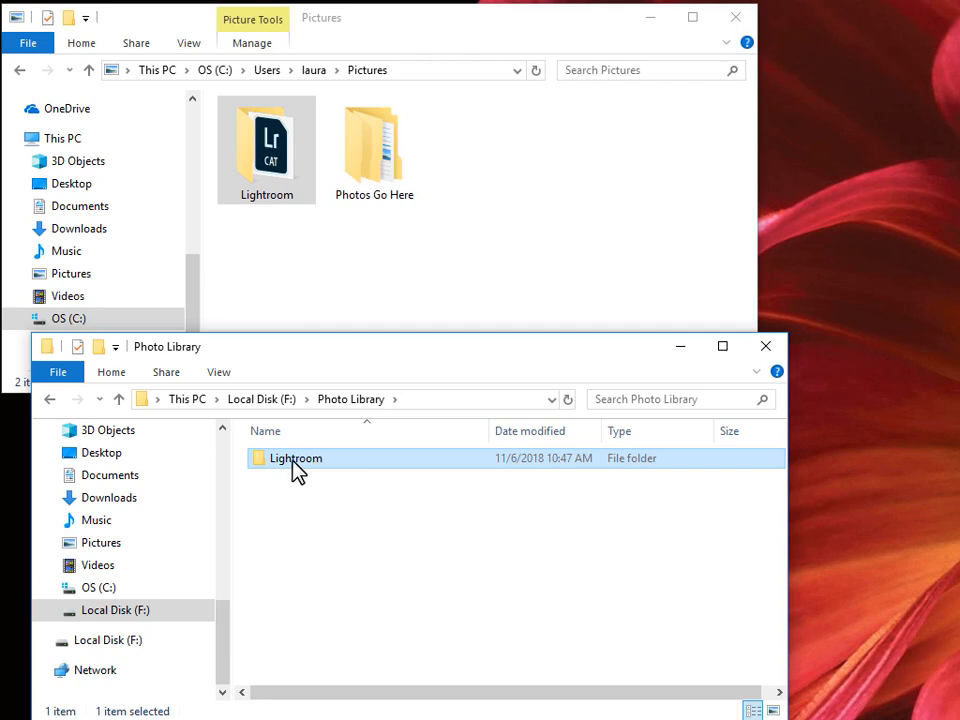
pyautogui.moveTo(325, 468)
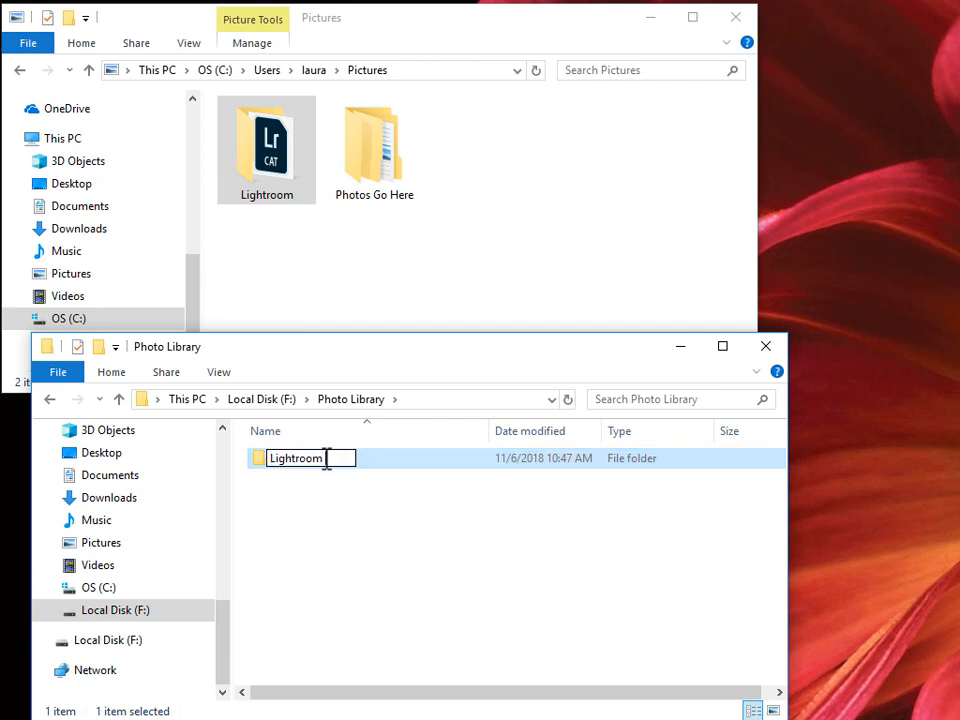
# Rename the copied folder to 'Lightroom Catalog'
pyautogui.write('Catalog')
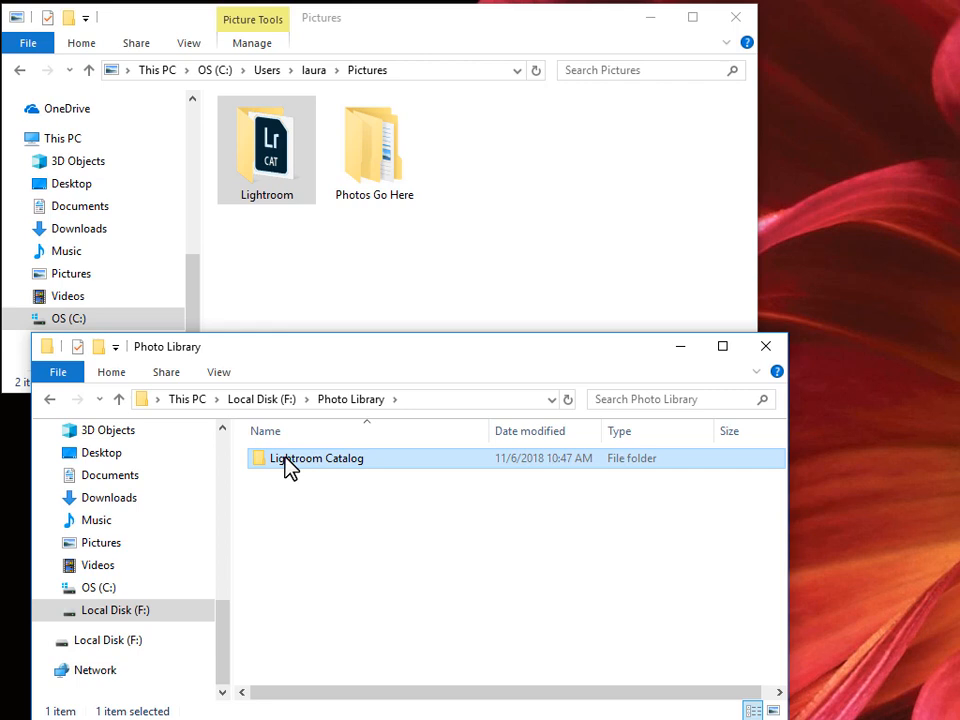
# Open the Lightroom Catalog folder to check Backups, lrdata folders and the catalog file
pyautogui.doubleClick(317, 458)
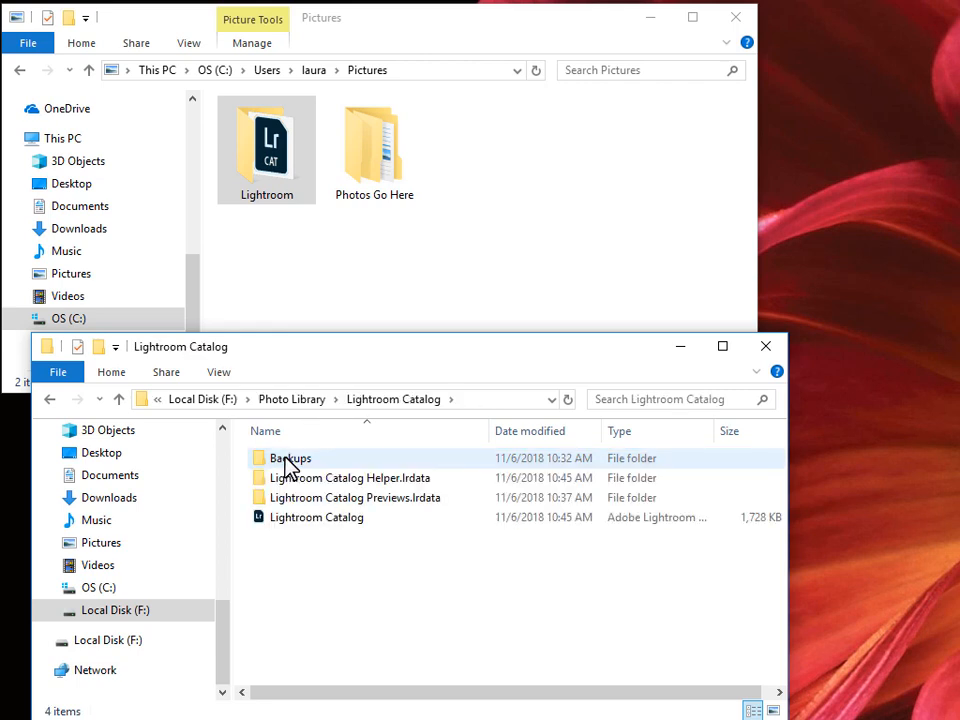
pyautogui.click(316, 517)
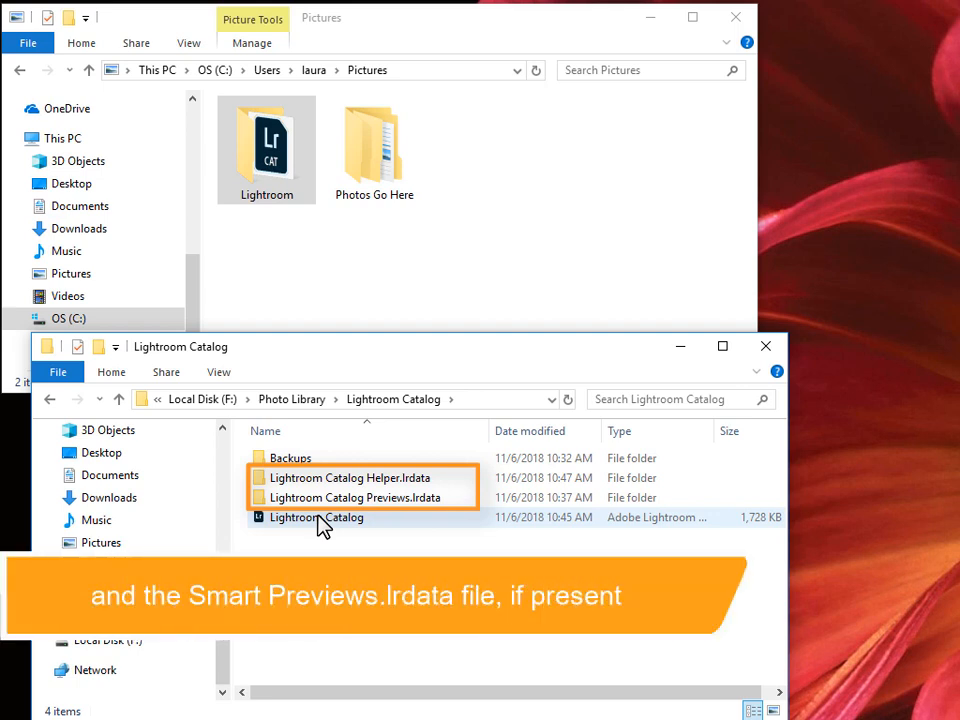
# Launch Lightroom from the copied Lightroom Catalog .lrcat file on F:
pyautogui.click(315, 517)
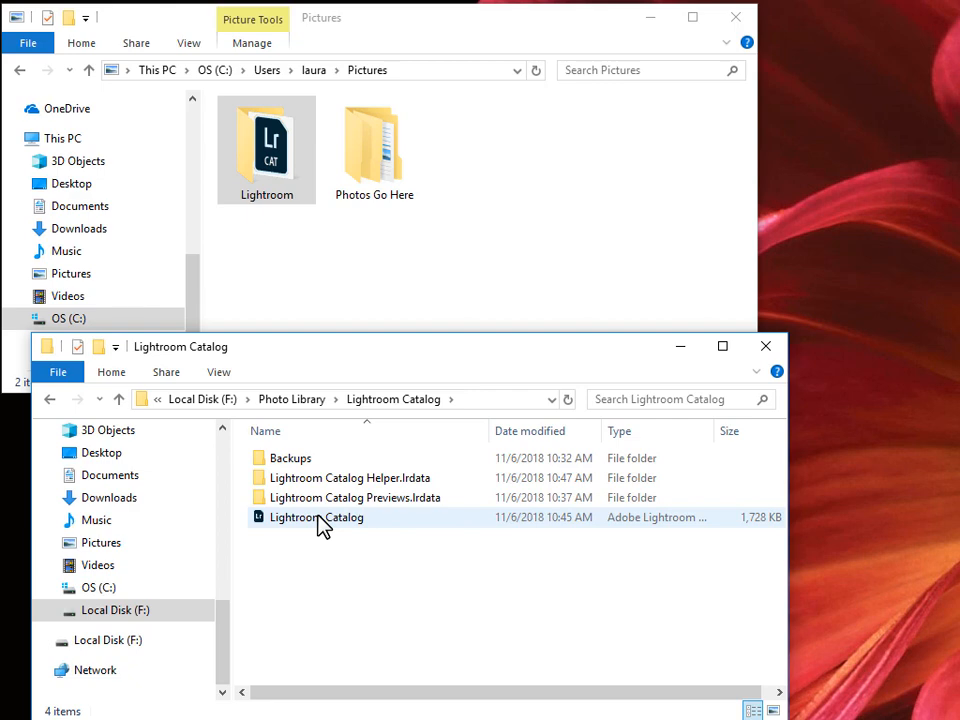
pyautogui.doubleClick(316, 517)
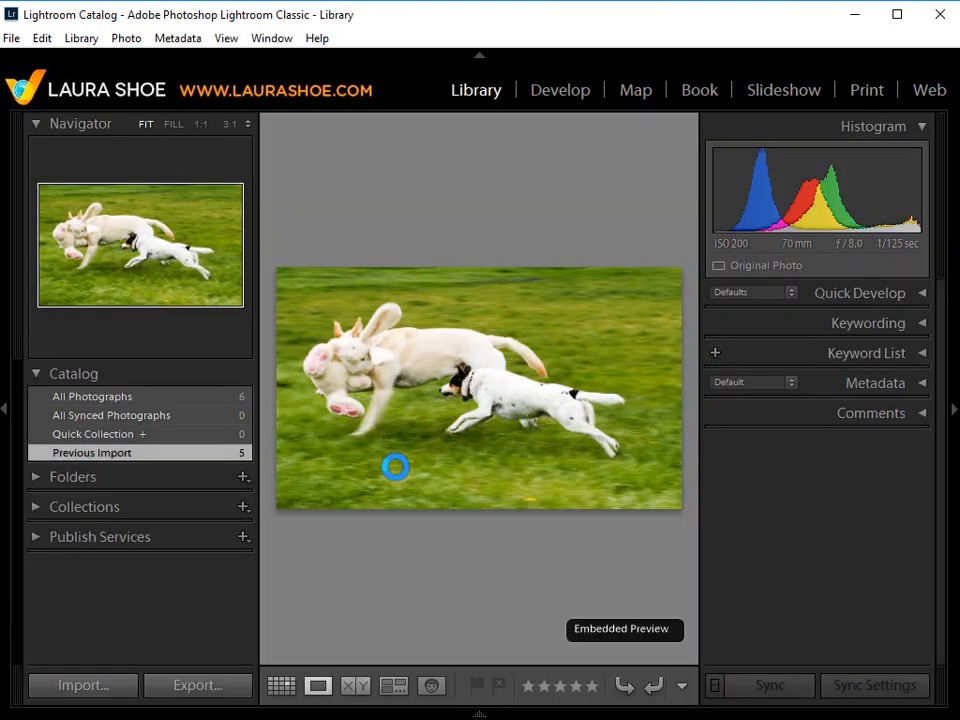
pyautogui.moveTo(344, 215)
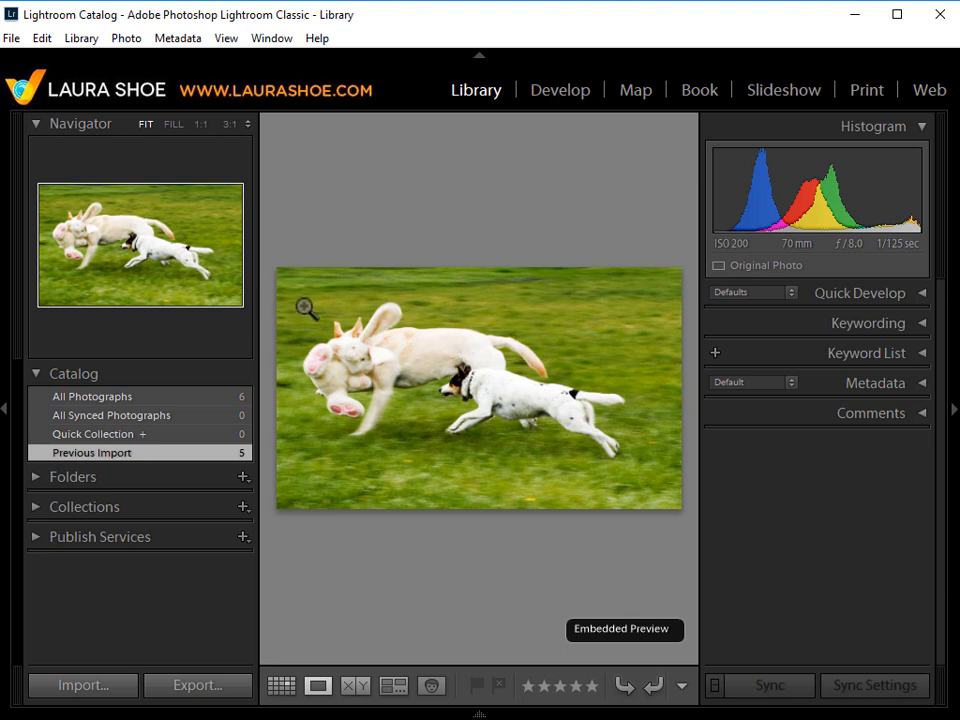
pyautogui.moveTo(303, 175)
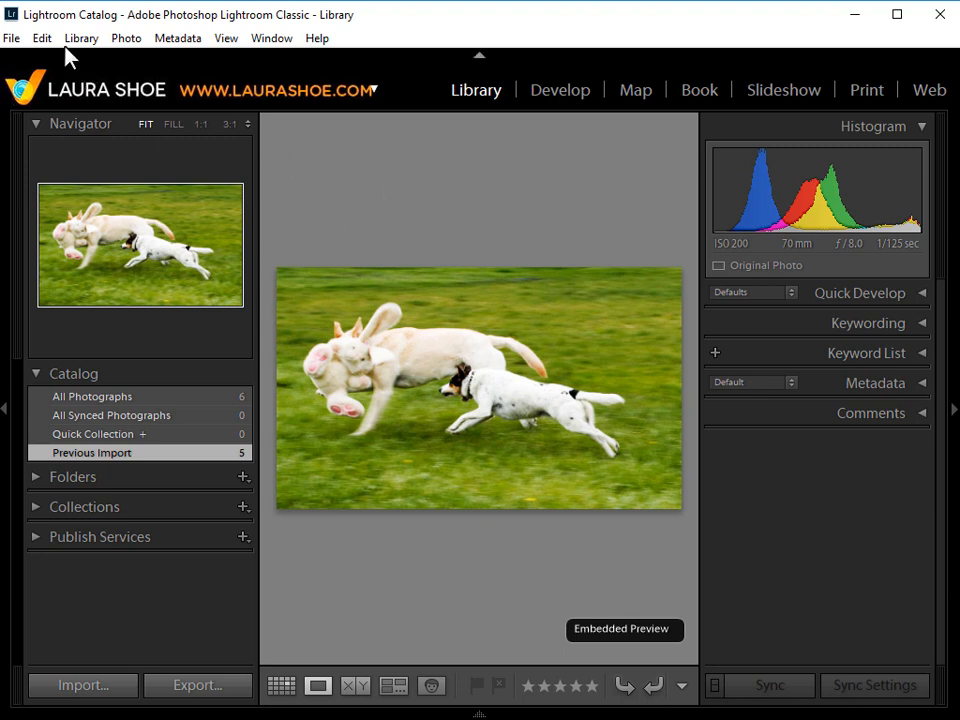
# Check Catalog Settings: location F:\Photo Library\Lightroom Catalog, backup every time Lightroom exits
pyautogui.click(42, 38)
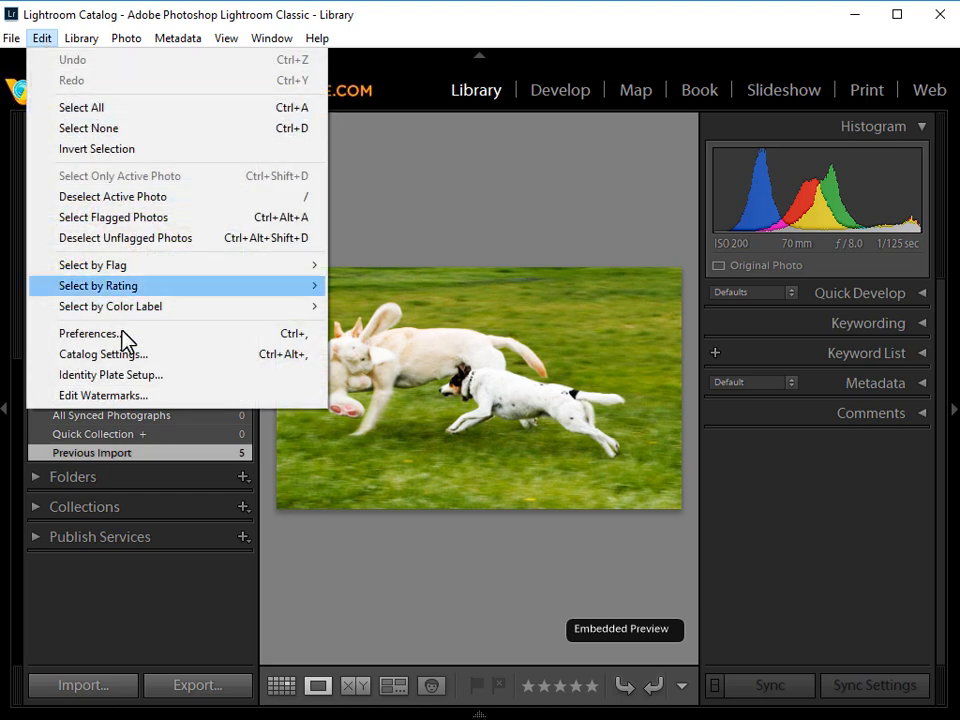
pyautogui.click(103, 353)
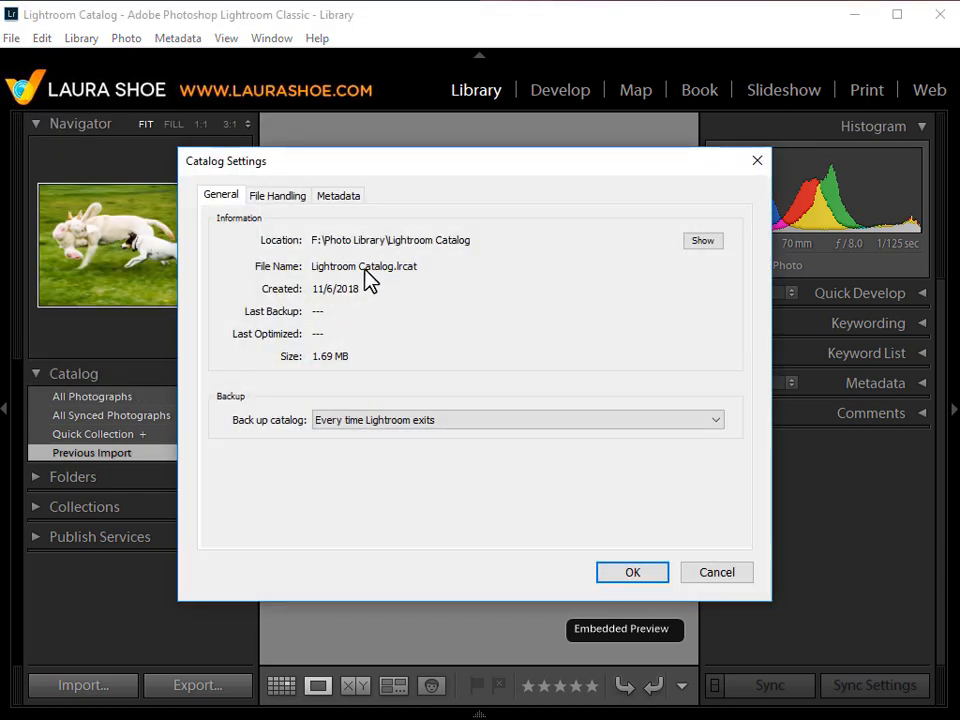
pyautogui.moveTo(325, 258)
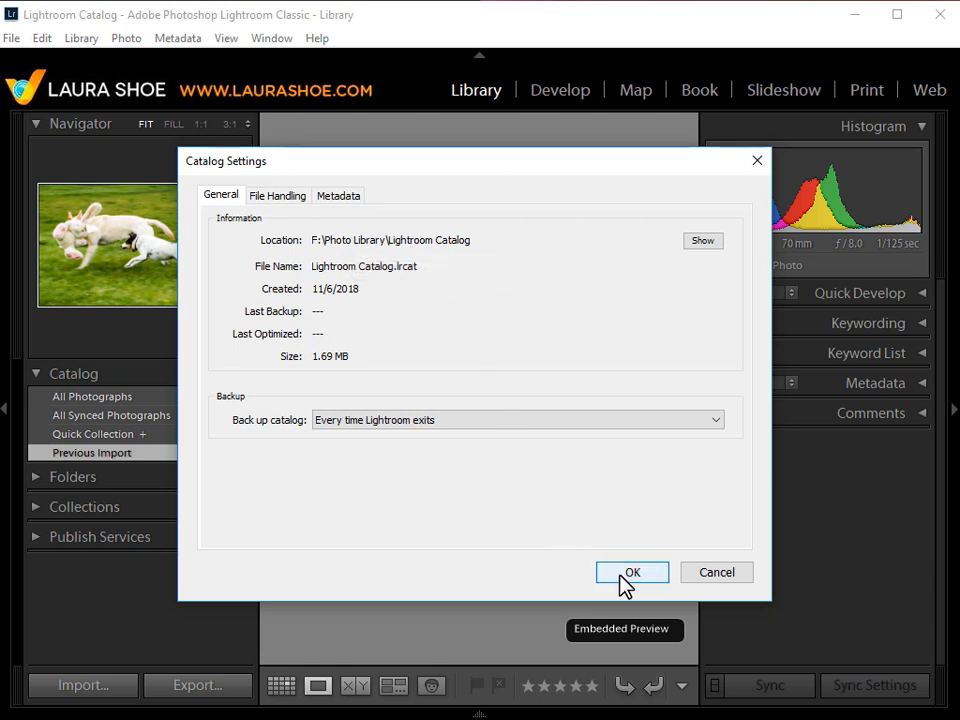
pyautogui.click(632, 572)
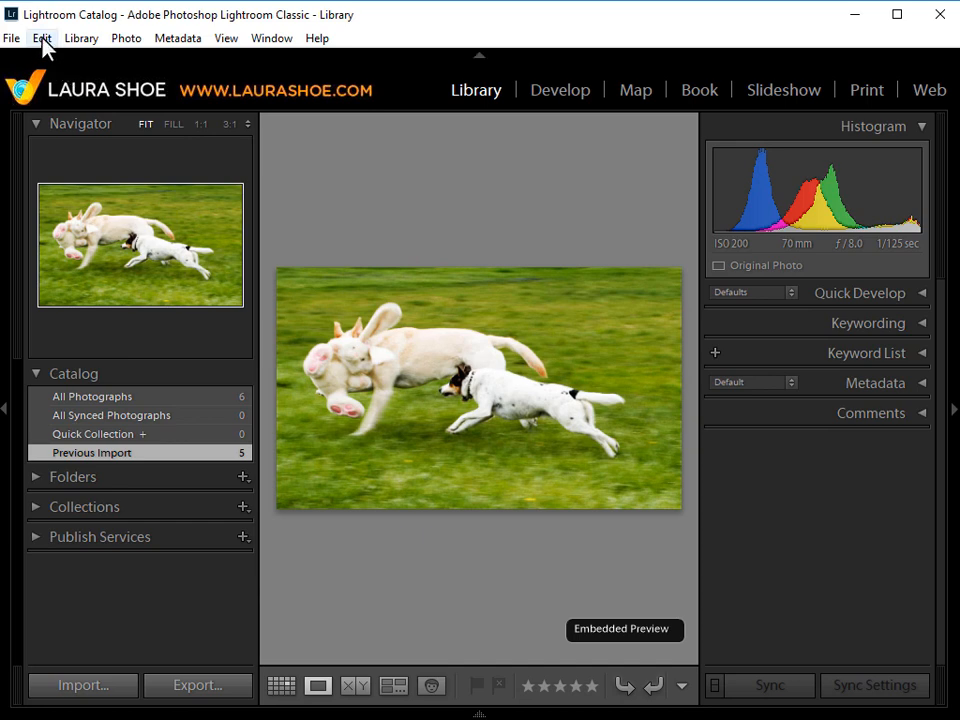
# In Preferences, set the startup catalog to F:\Photo Library\Lightroom Catalog\Lightroom Catalog.lrcat
pyautogui.click(42, 38)
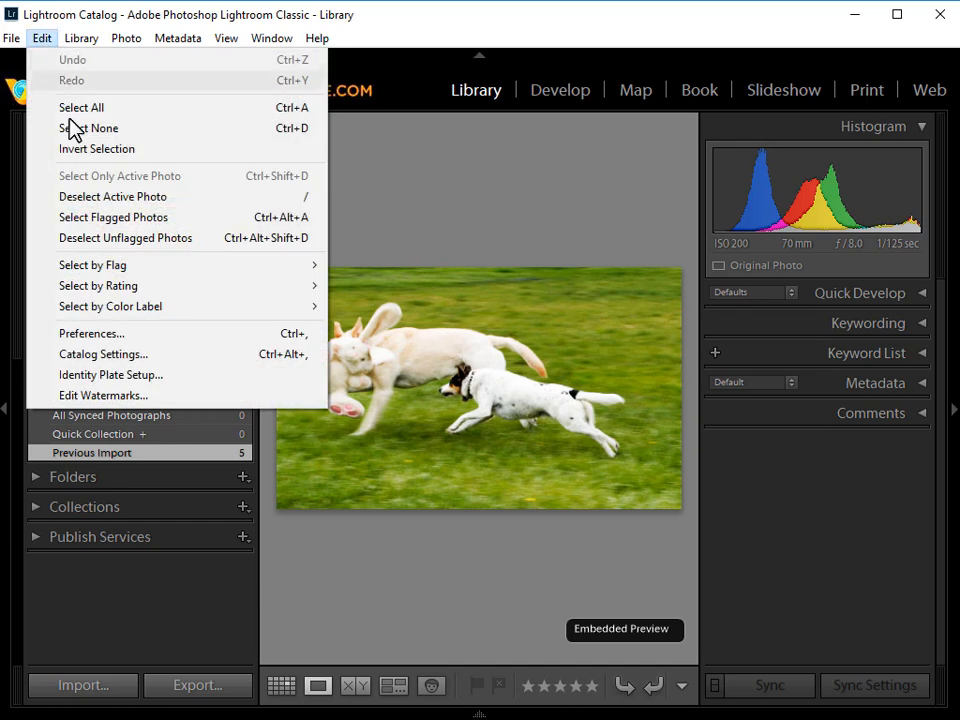
pyautogui.click(91, 333)
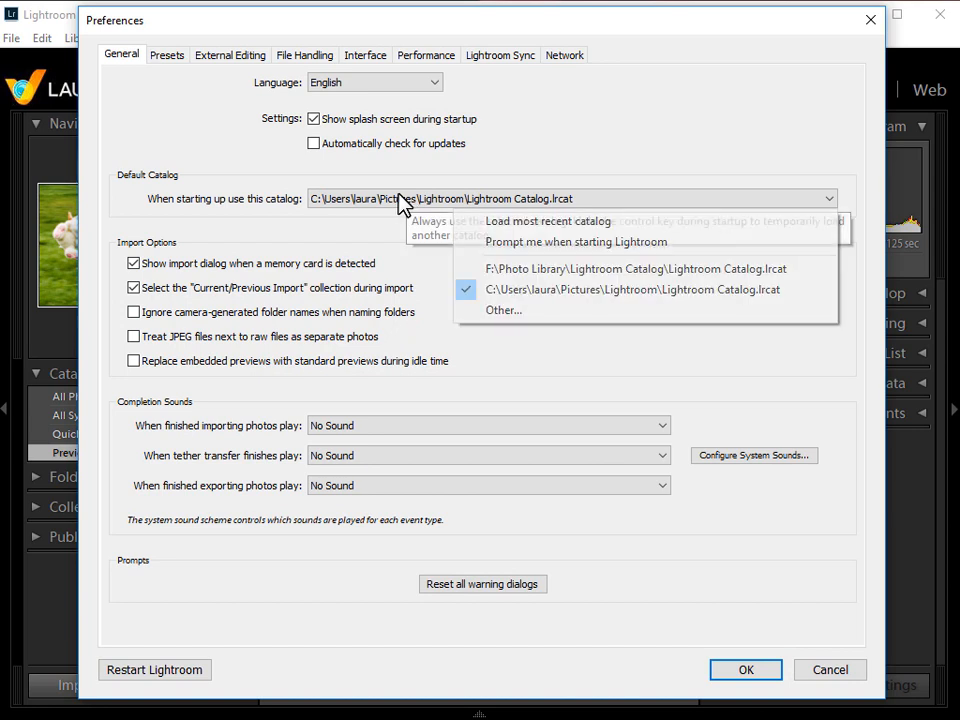
pyautogui.moveTo(635, 268)
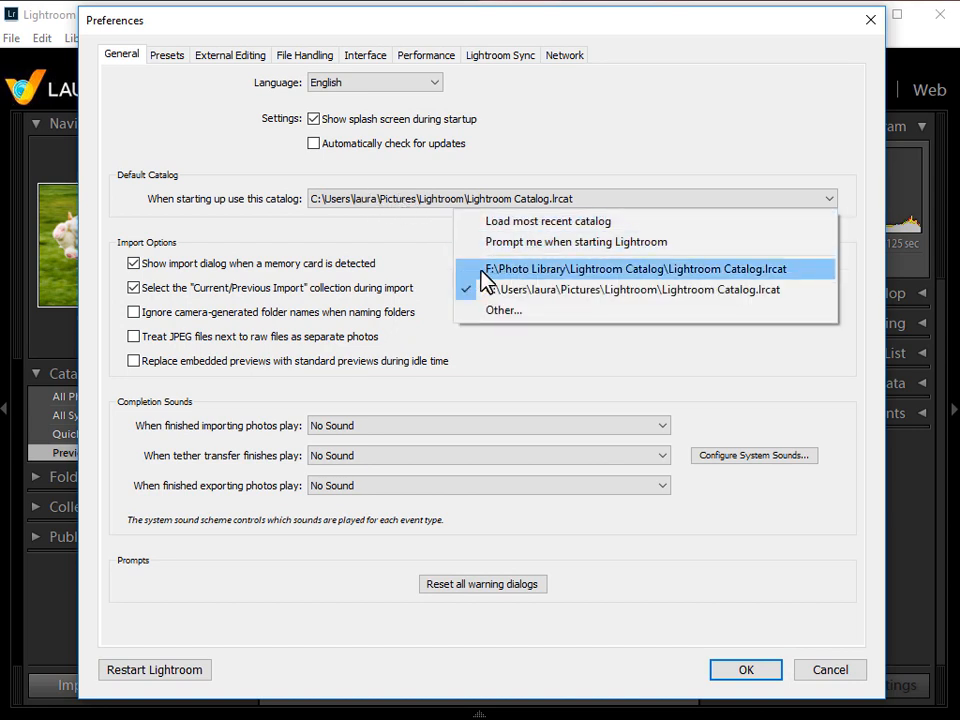
pyautogui.moveTo(525, 289)
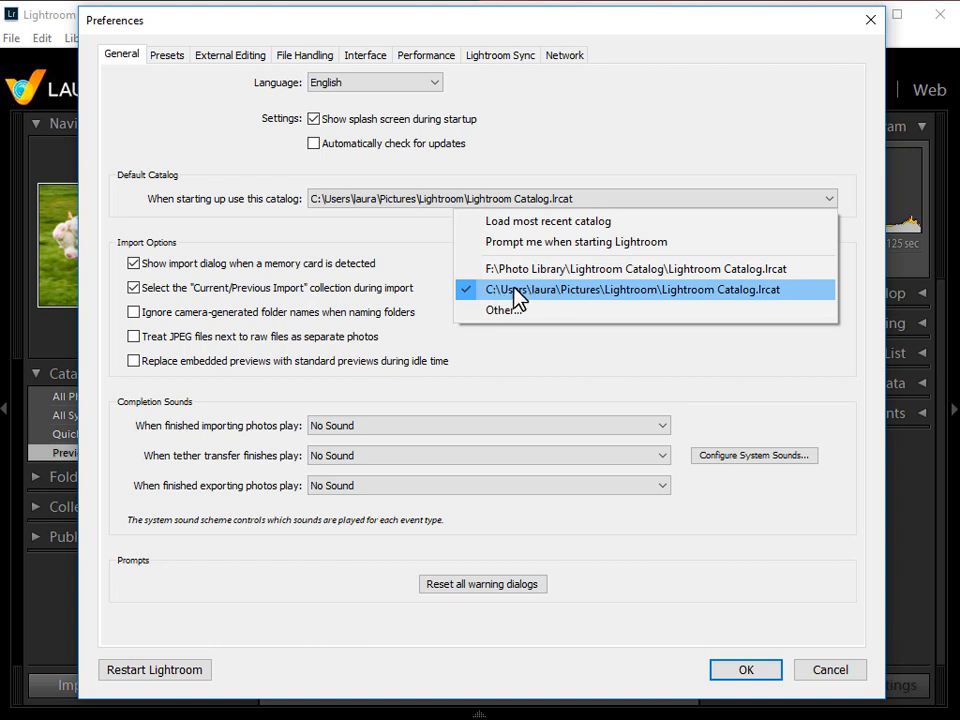
pyautogui.moveTo(545, 298)
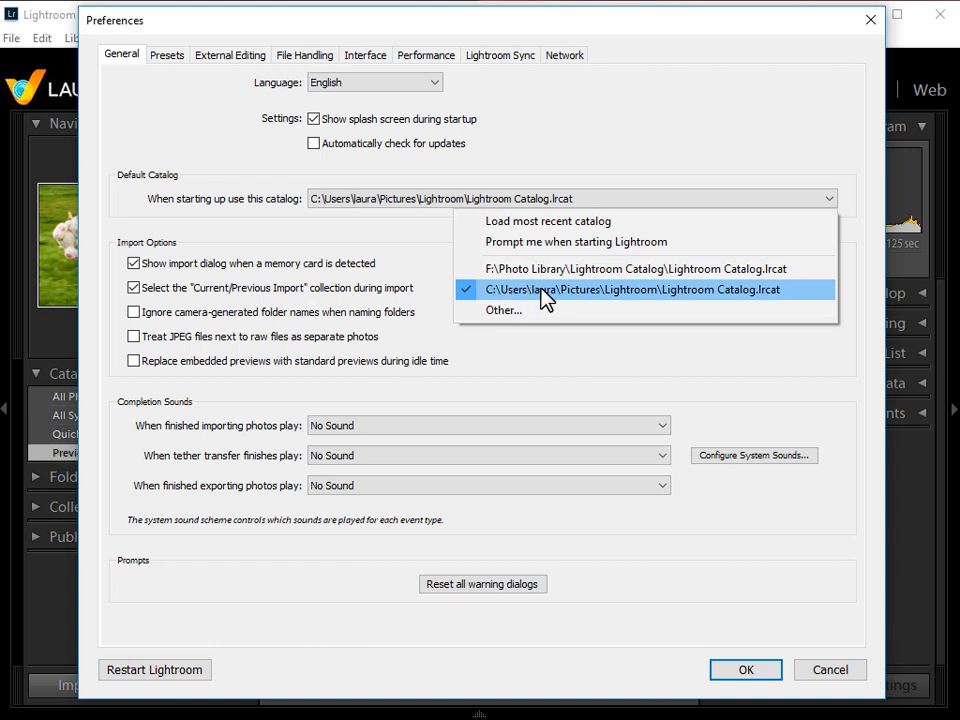
pyautogui.moveTo(565, 285)
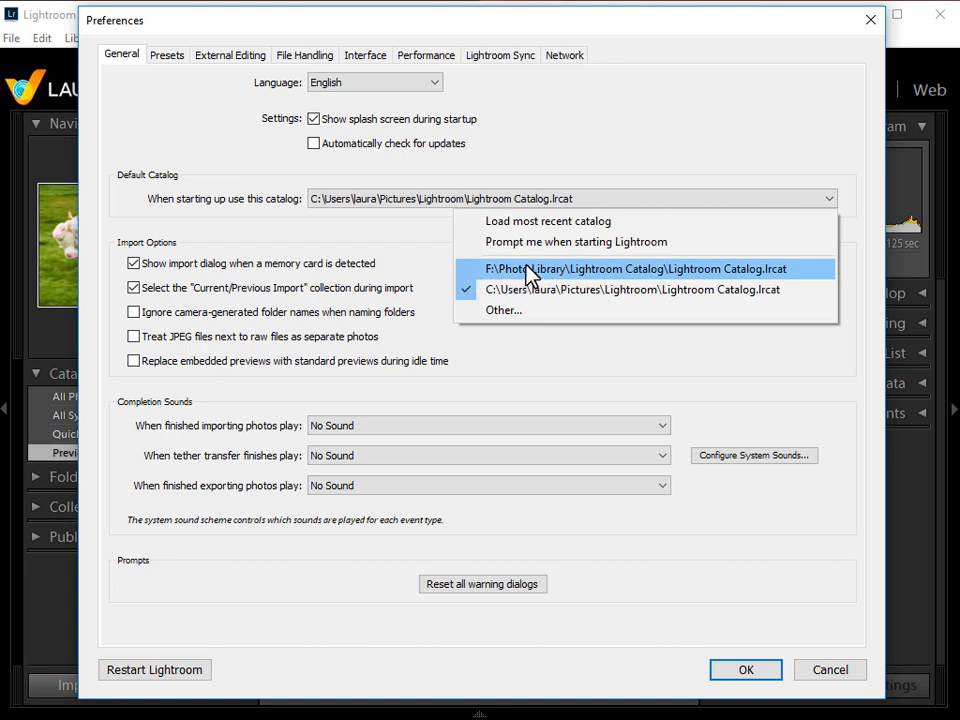
pyautogui.click(636, 268)
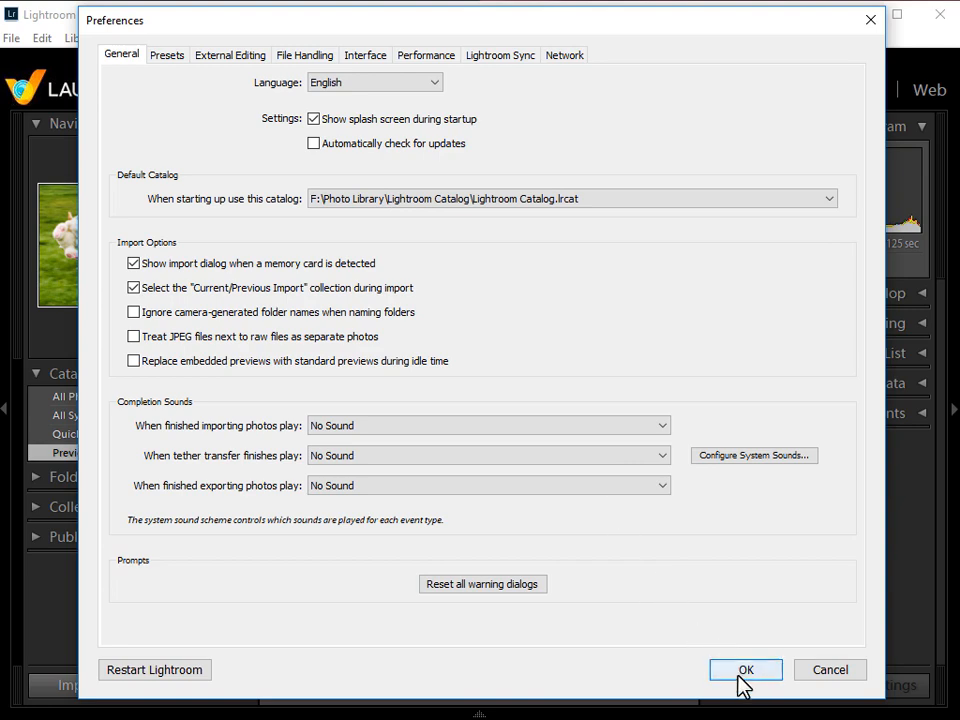
pyautogui.click(745, 669)
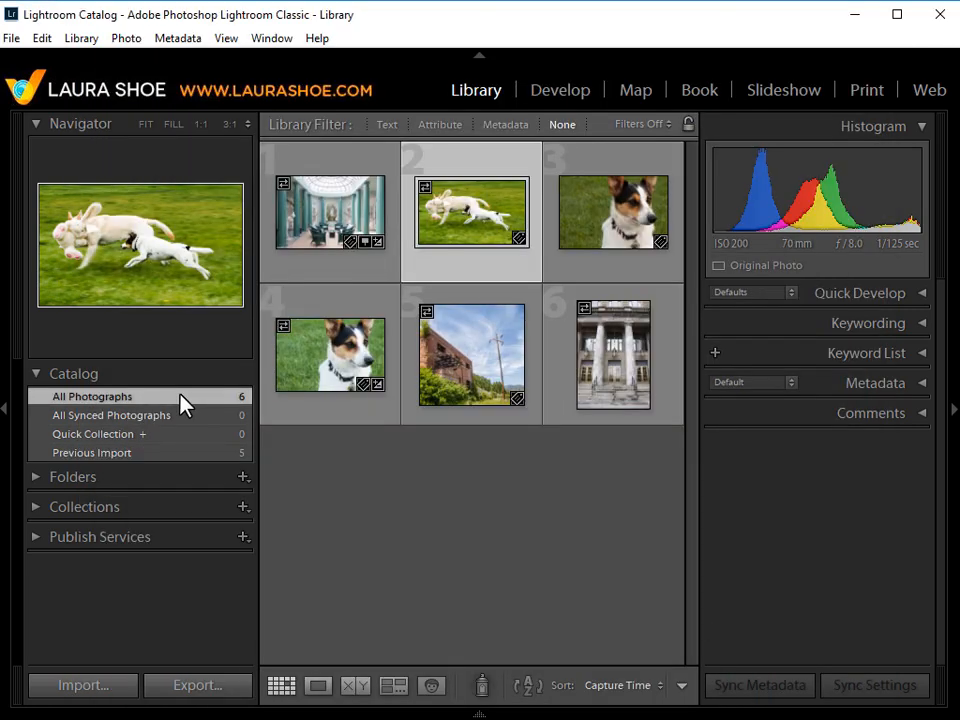
pyautogui.moveTo(310, 465)
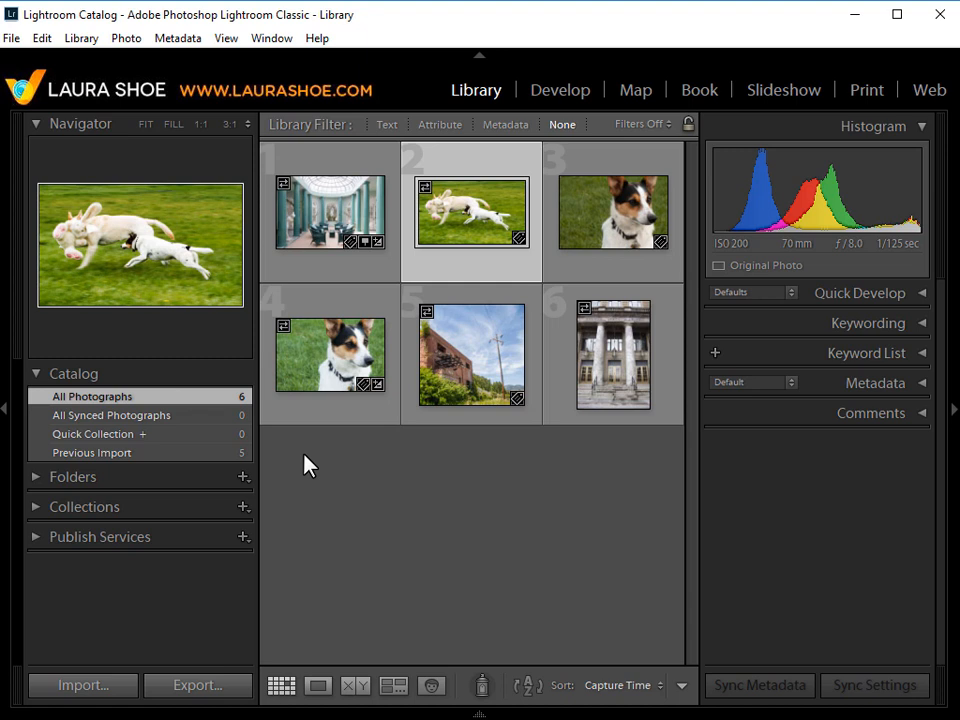
pyautogui.moveTo(343, 478)
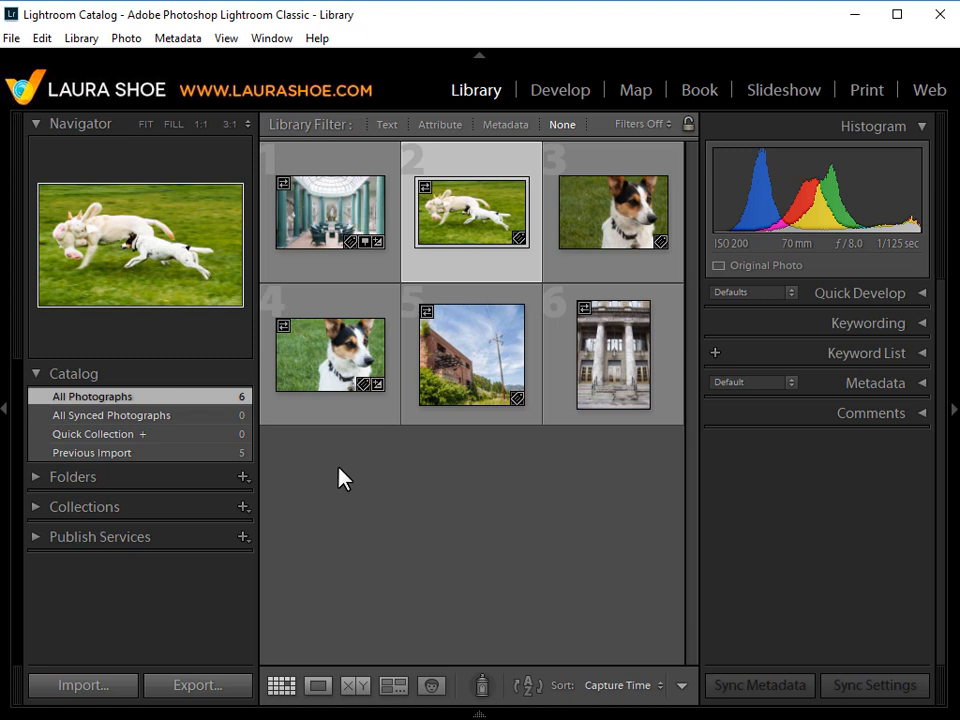
pyautogui.moveTo(303, 467)
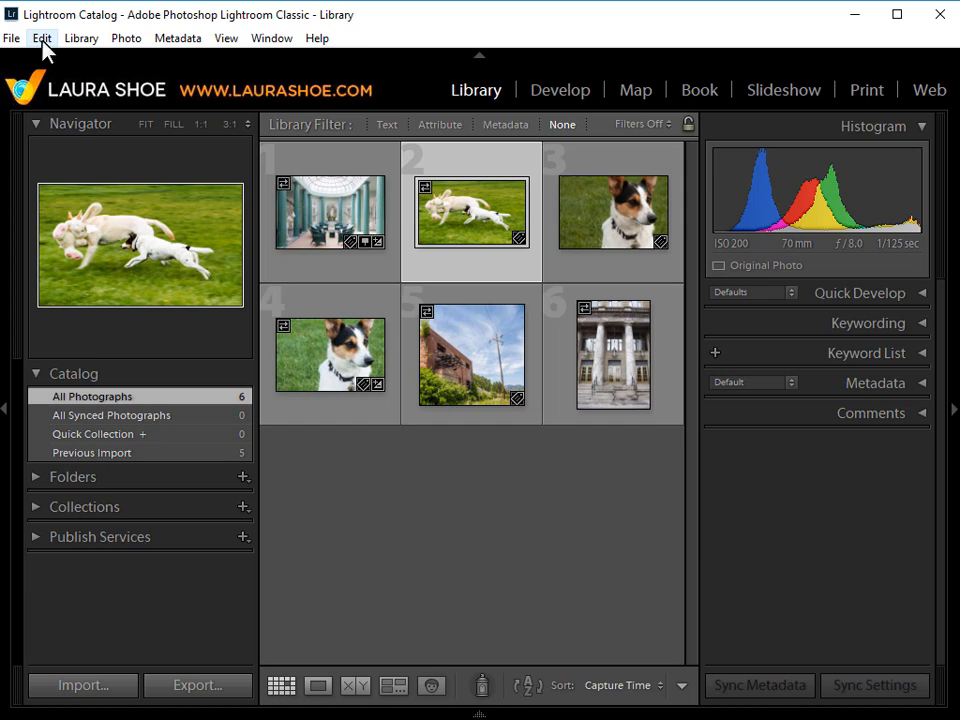
pyautogui.click(42, 38)
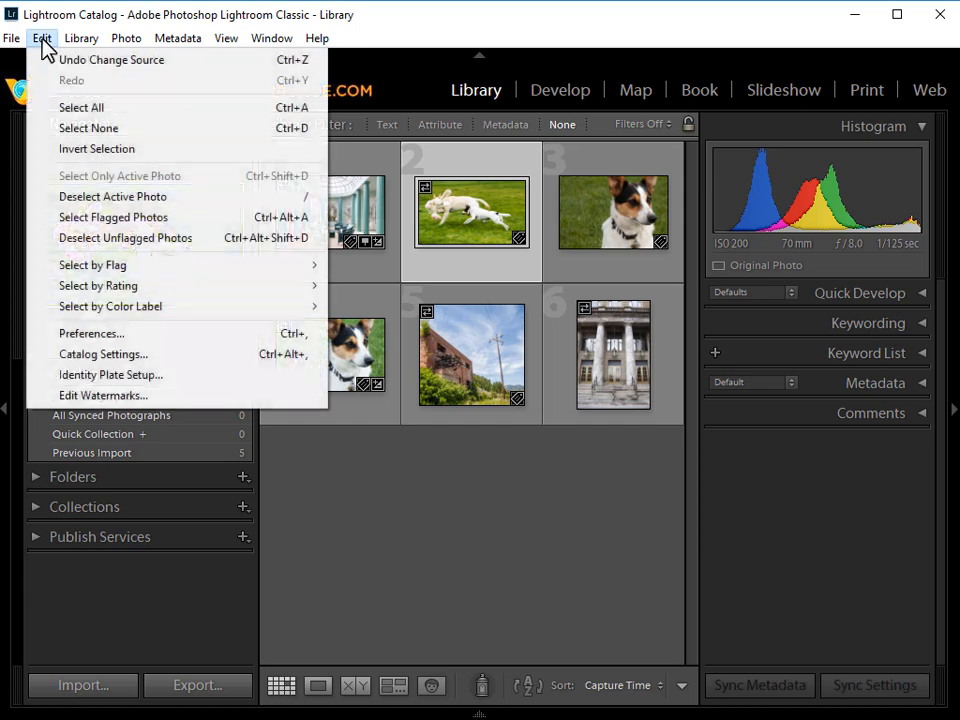
pyautogui.moveTo(103, 354)
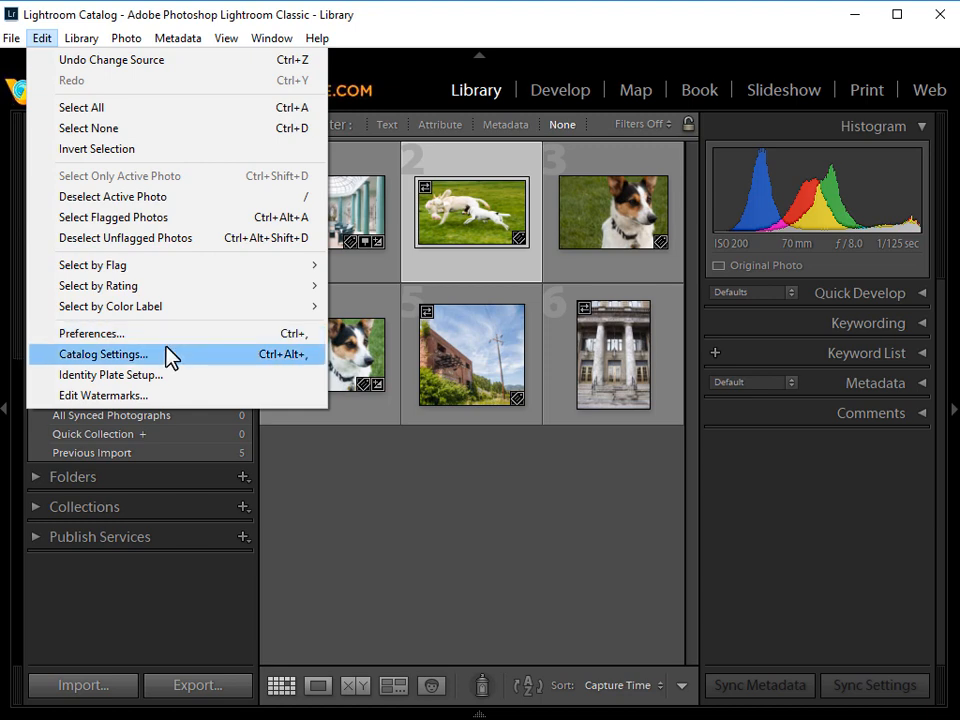
pyautogui.click(103, 354)
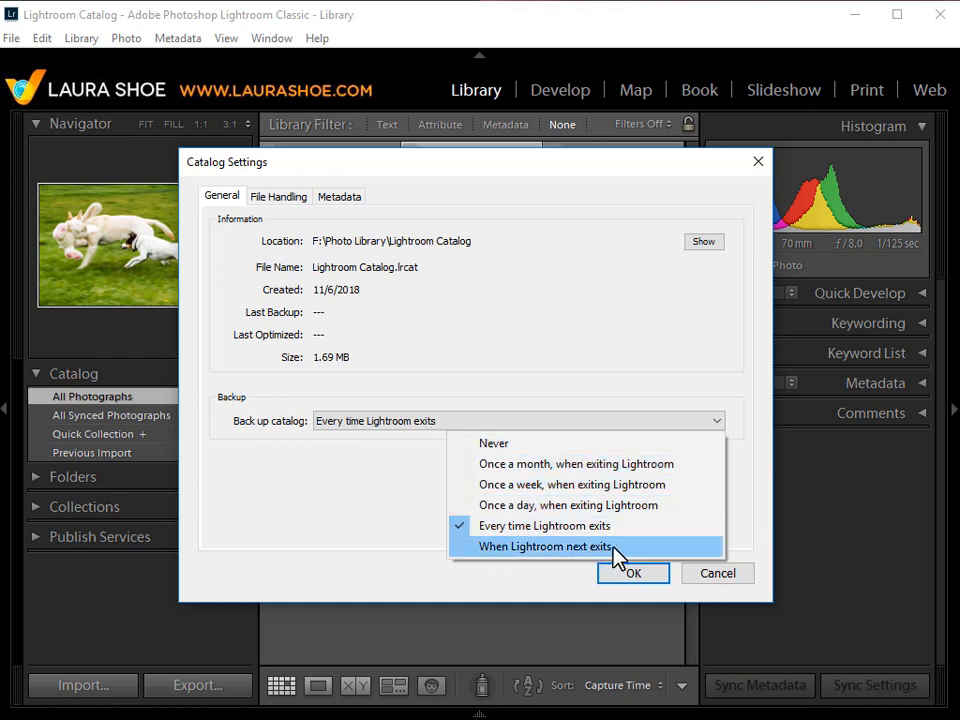
pyautogui.moveTo(585, 553)
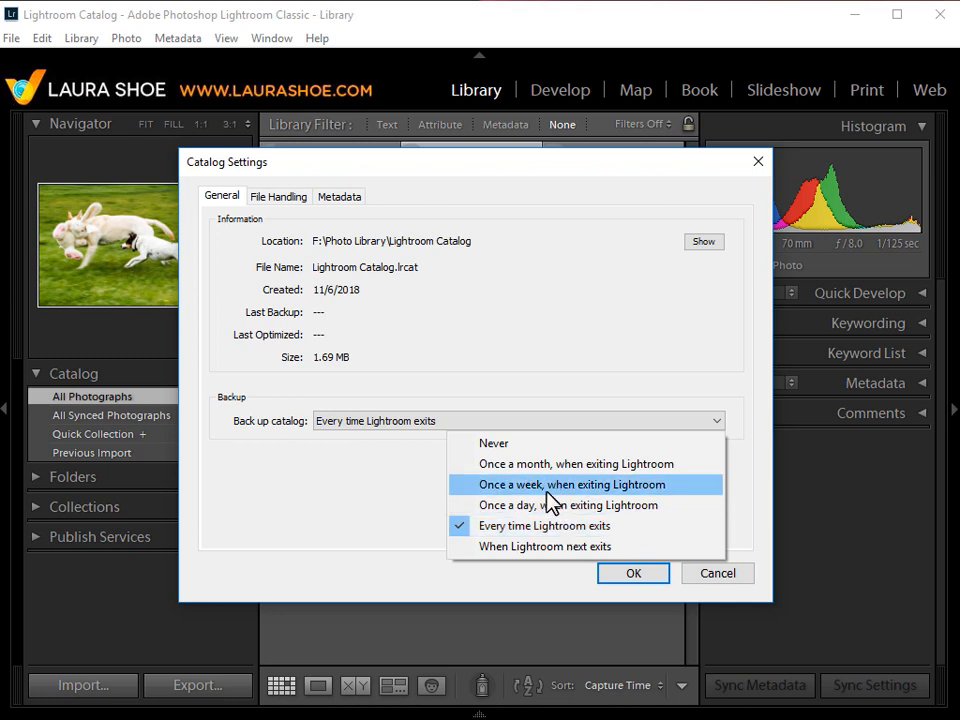
pyautogui.moveTo(545, 546)
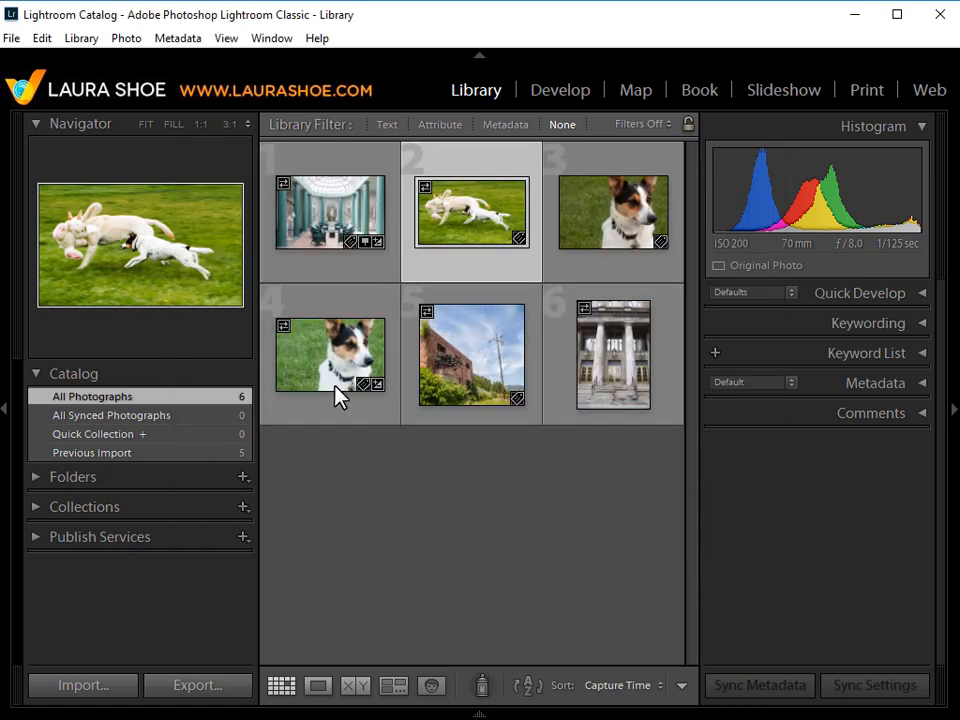
# Exit Lightroom to show the Back Up Catalog prompt, still backing up to Pictures\Lightroom\Backups
pyautogui.click(11, 38)
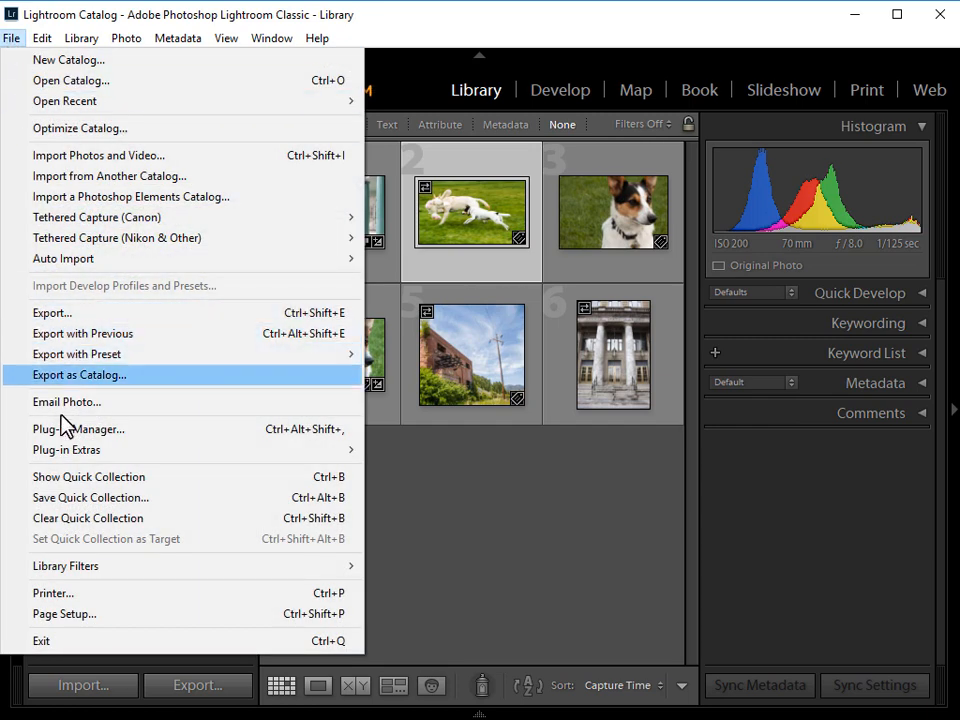
pyautogui.click(41, 640)
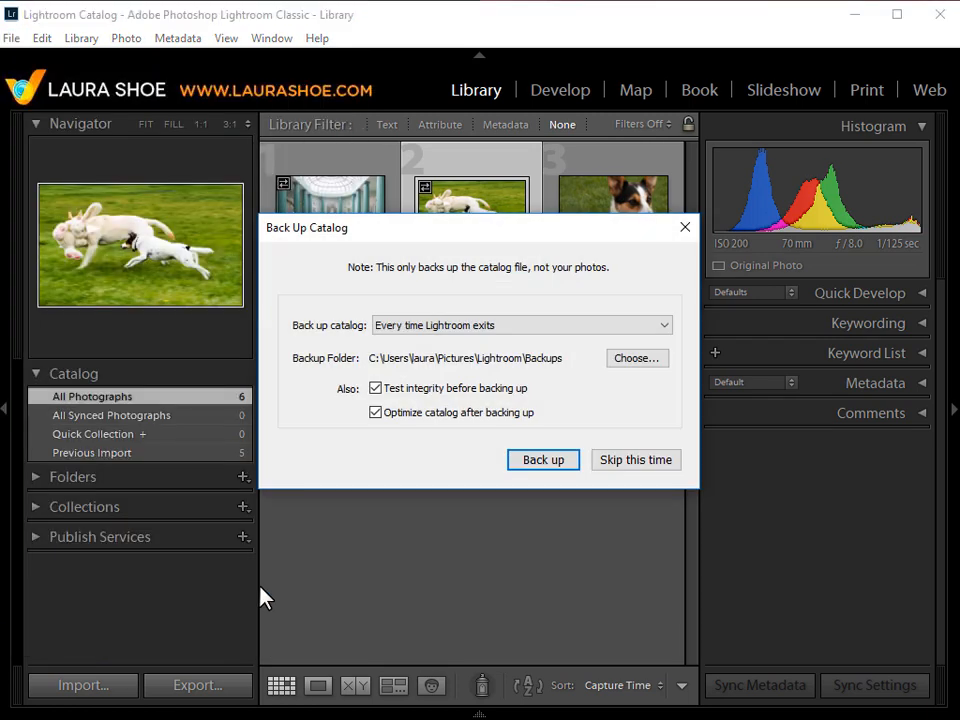
pyautogui.moveTo(548, 375)
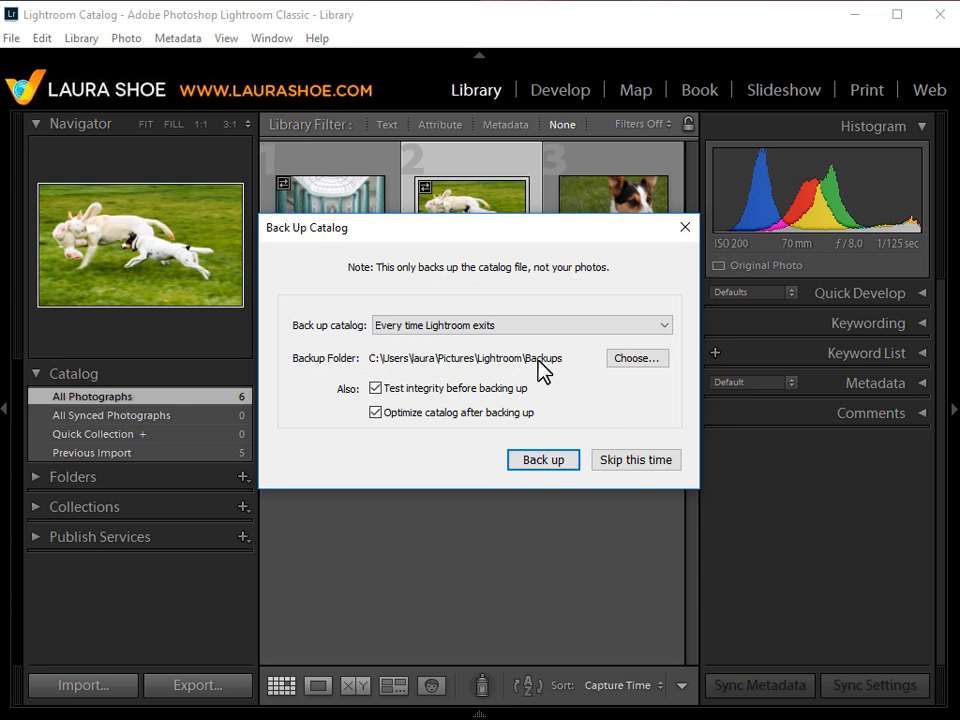
pyautogui.moveTo(505, 375)
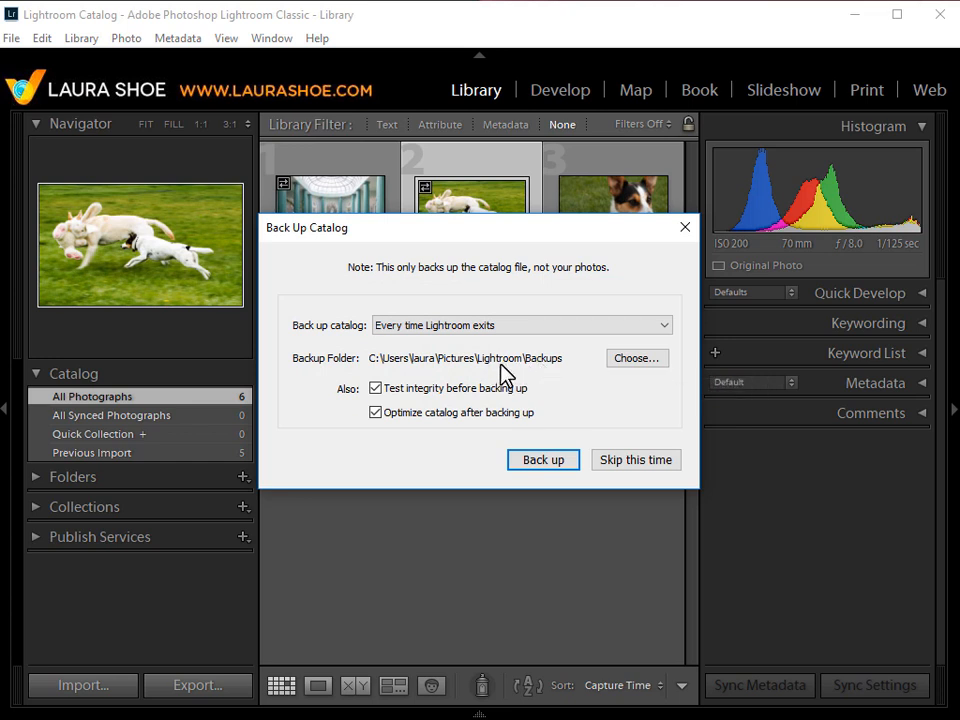
pyautogui.moveTo(520, 375)
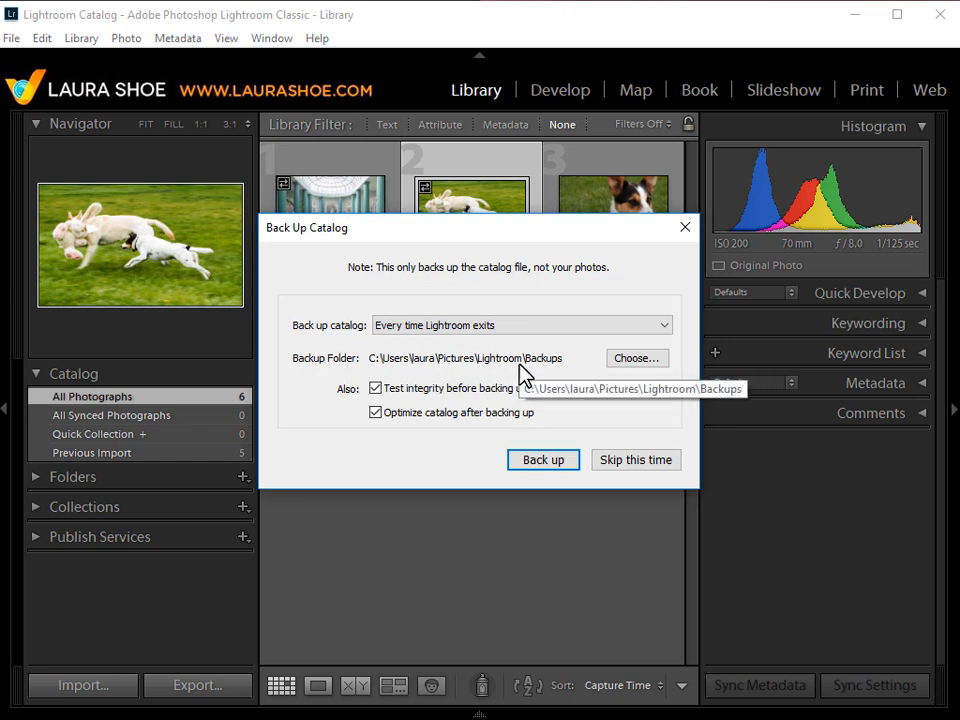
pyautogui.moveTo(485, 352)
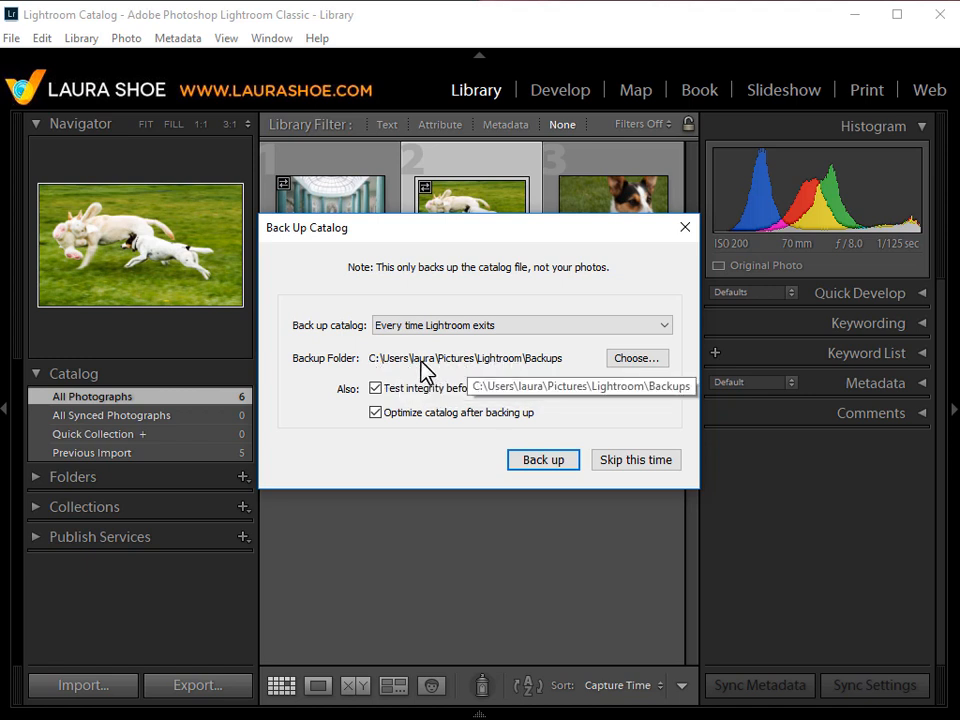
pyautogui.moveTo(560, 378)
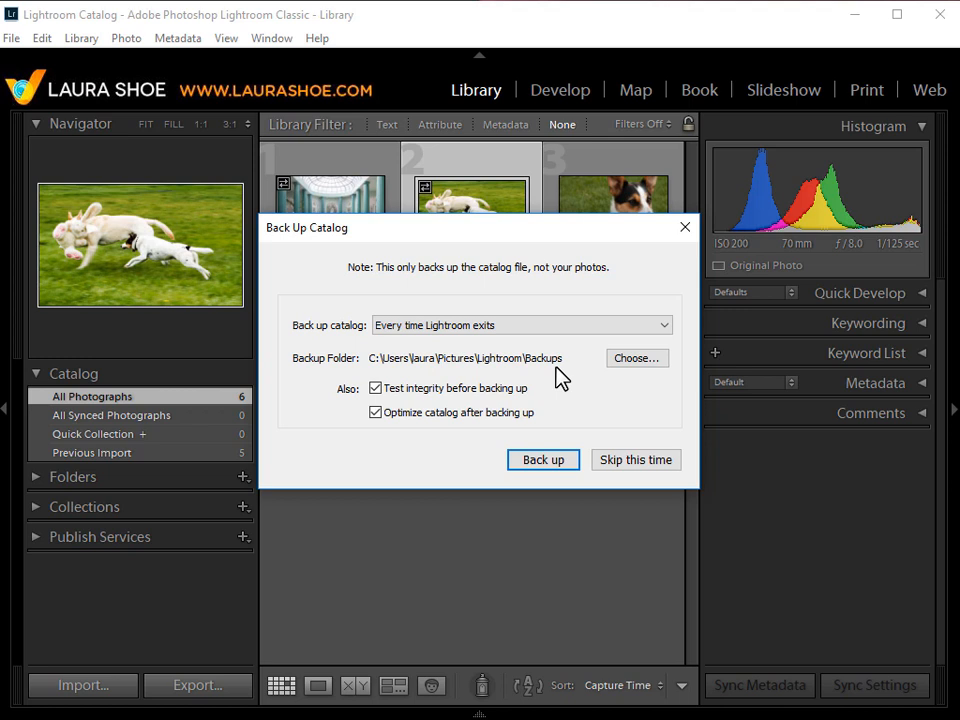
# Point the backup folder to F:\Photo Library\Lightroom Catalog\Backups
pyautogui.click(636, 358)
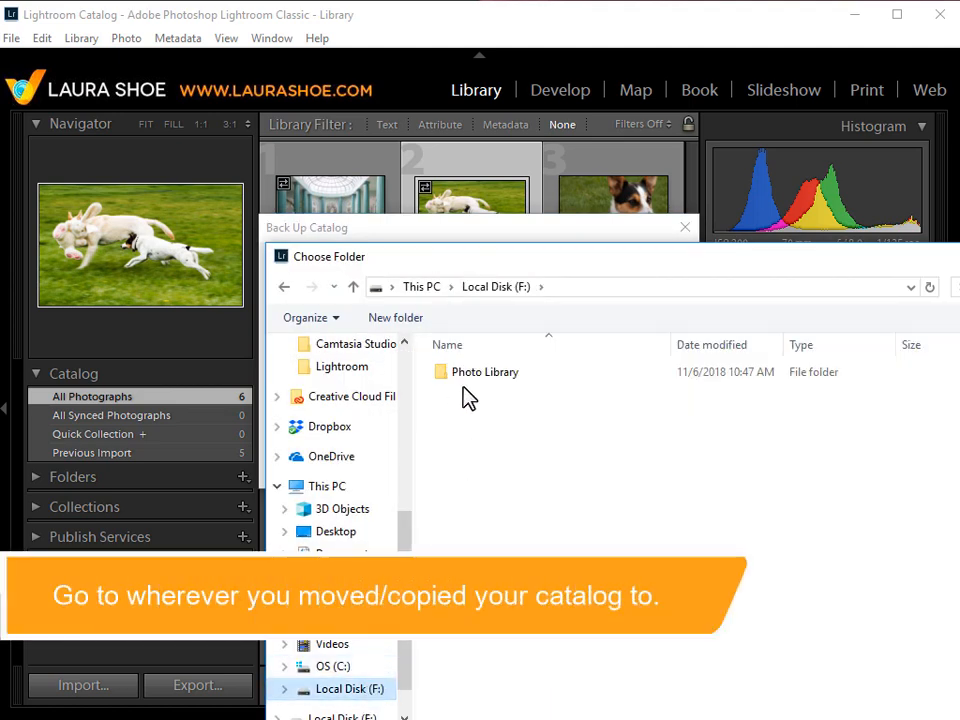
pyautogui.doubleClick(485, 371)
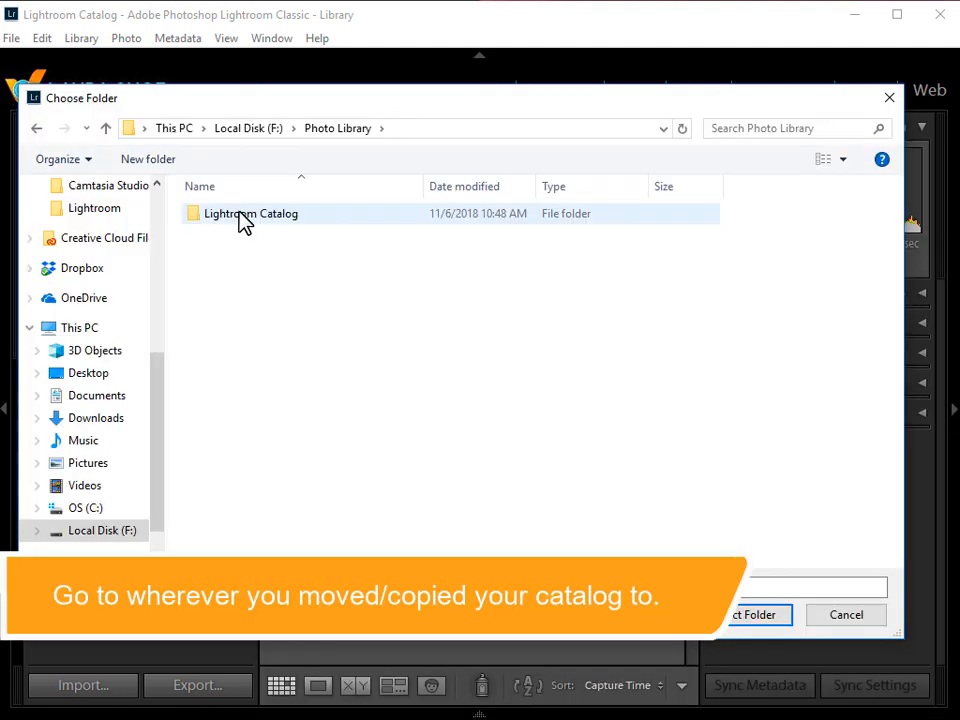
pyautogui.click(250, 213)
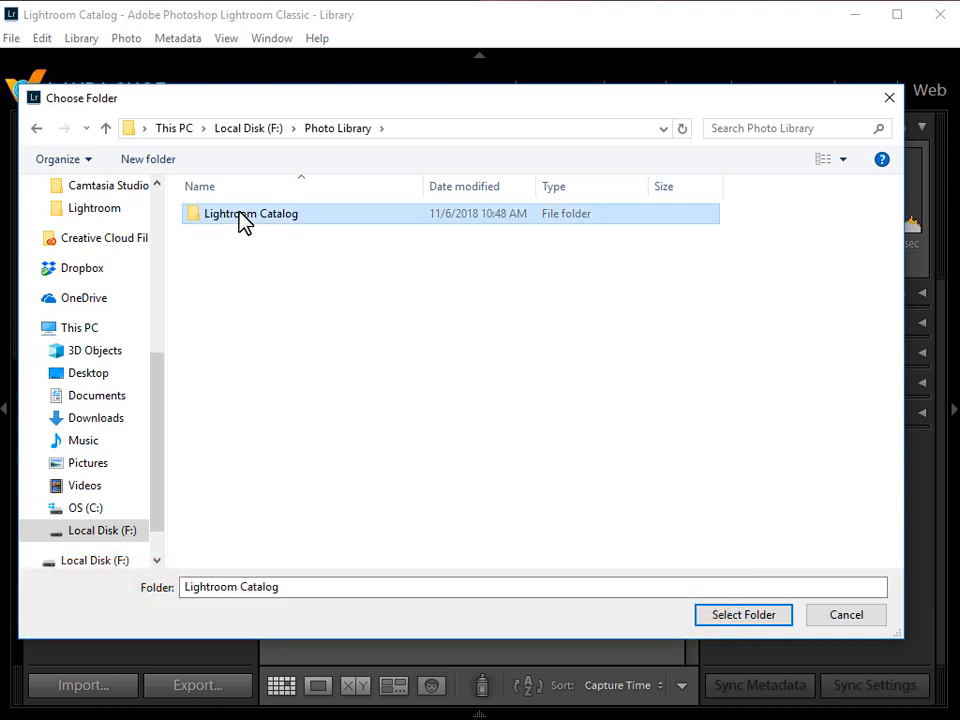
pyautogui.doubleClick(250, 213)
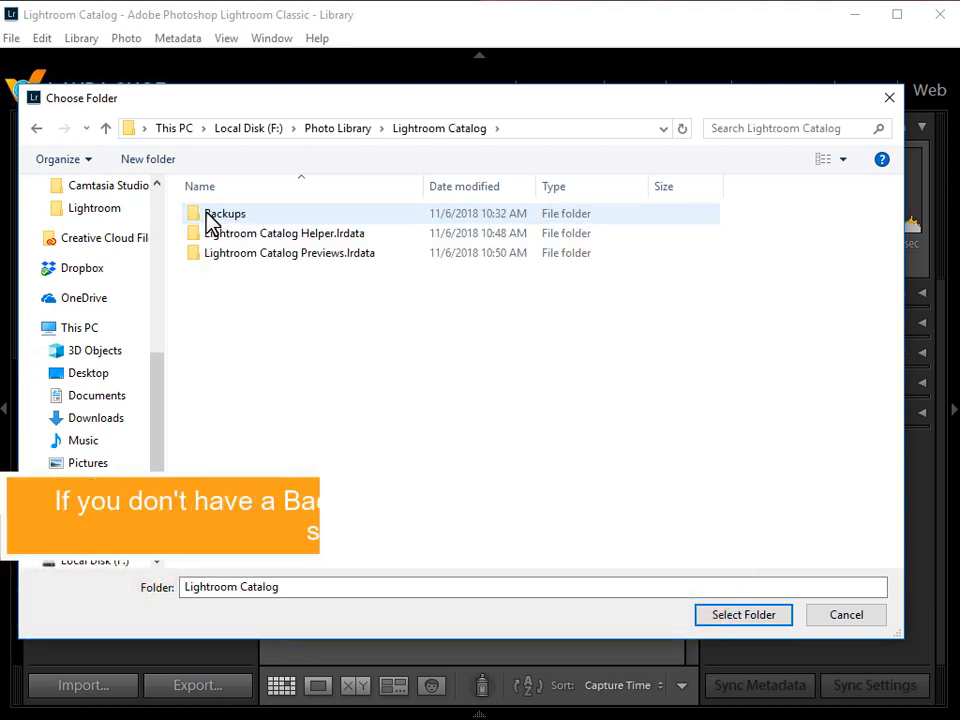
pyautogui.click(225, 213)
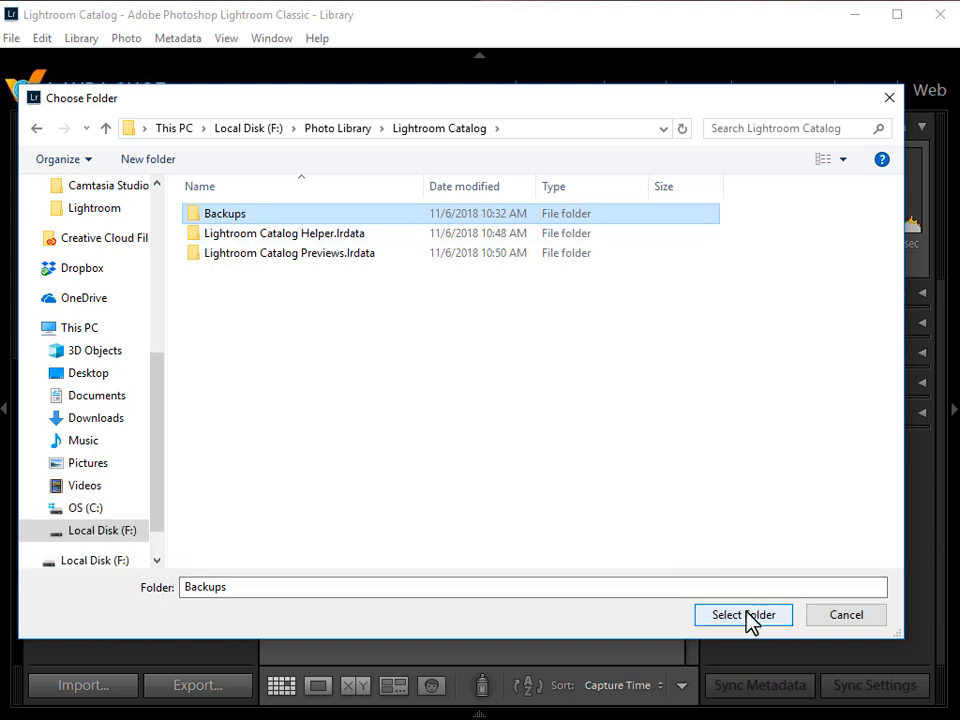
pyautogui.click(743, 614)
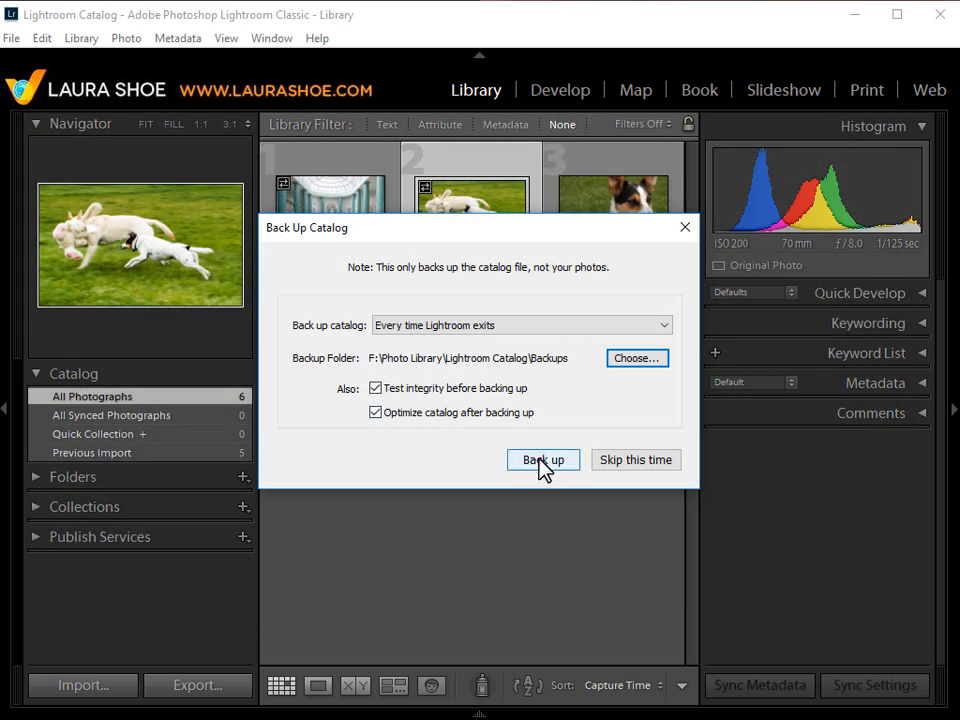
# Run the catalog backup and let Lightroom Classic close
pyautogui.click(543, 459)
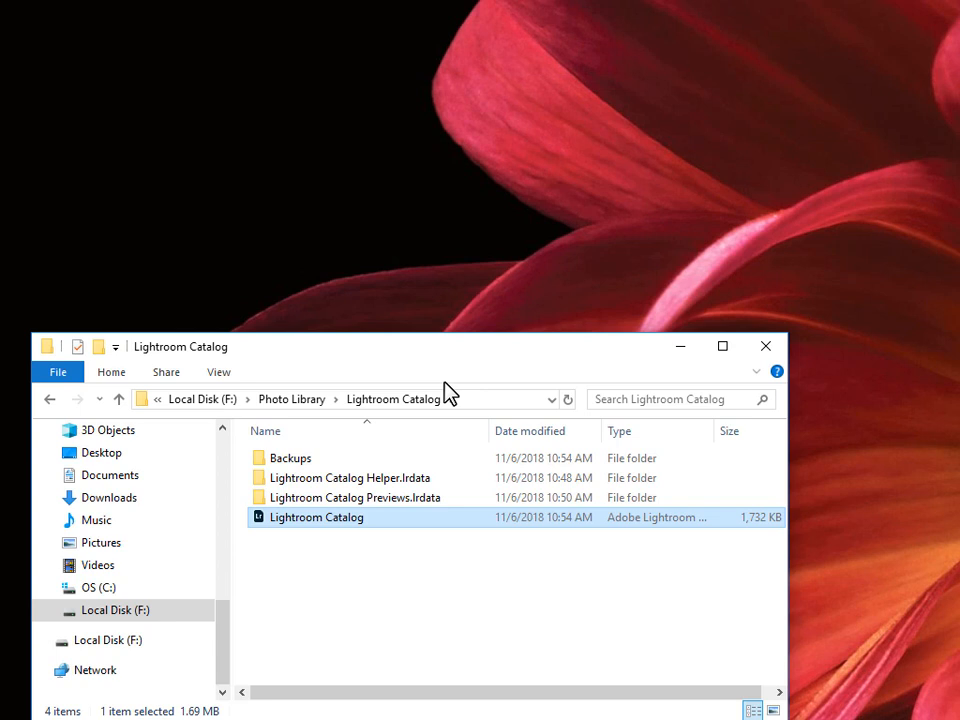
pyautogui.moveTo(220, 463)
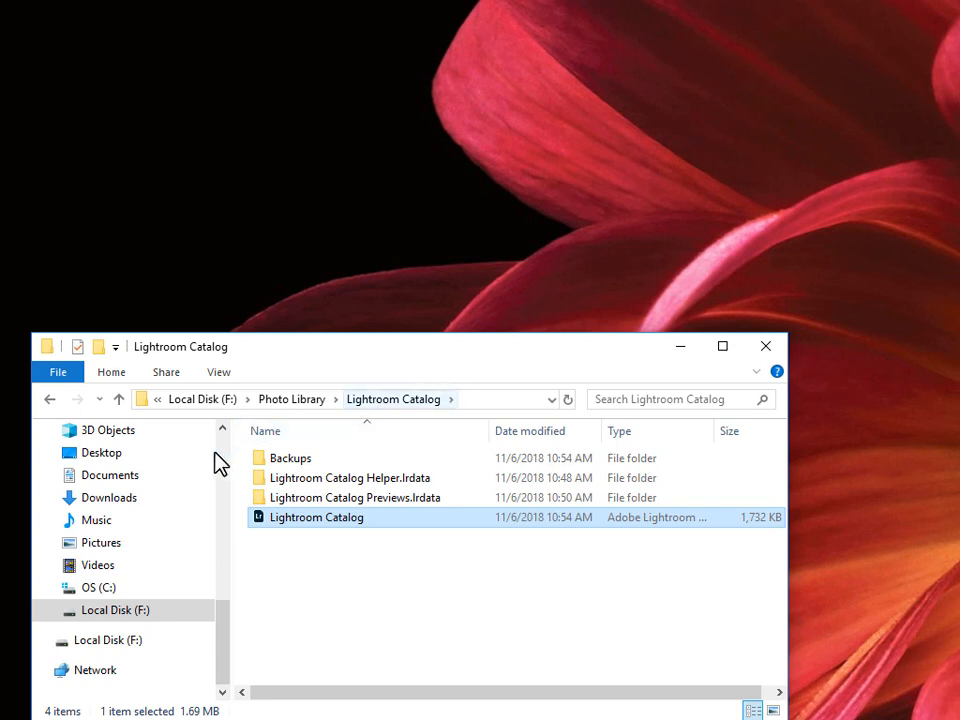
pyautogui.moveTo(228, 519)
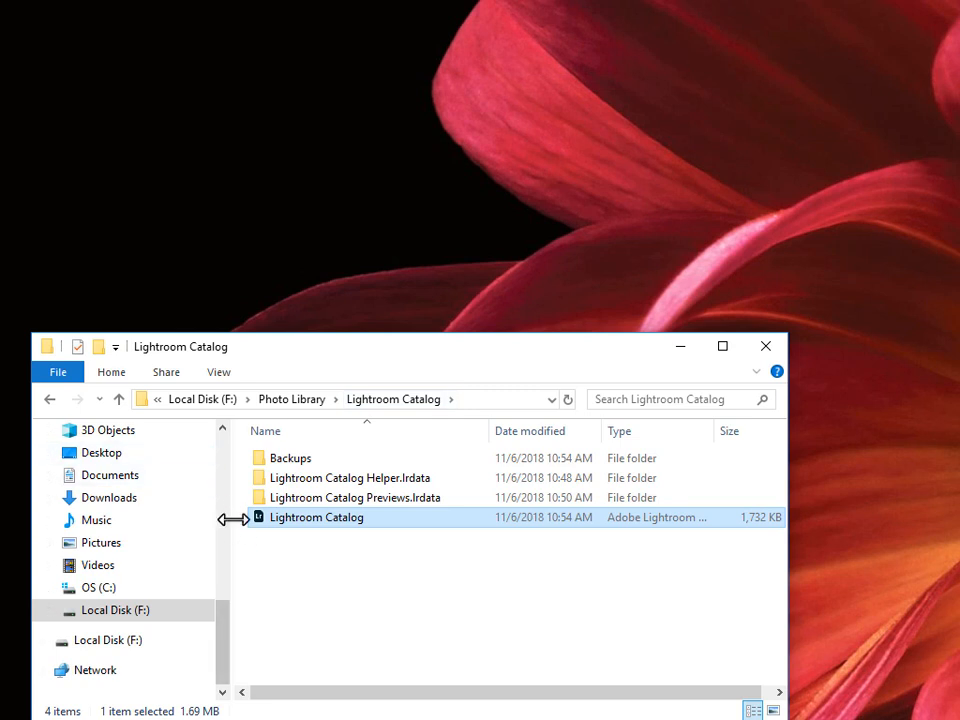
# Go to Pictures and select the old Lightroom folder for deletion
pyautogui.click(101, 542)
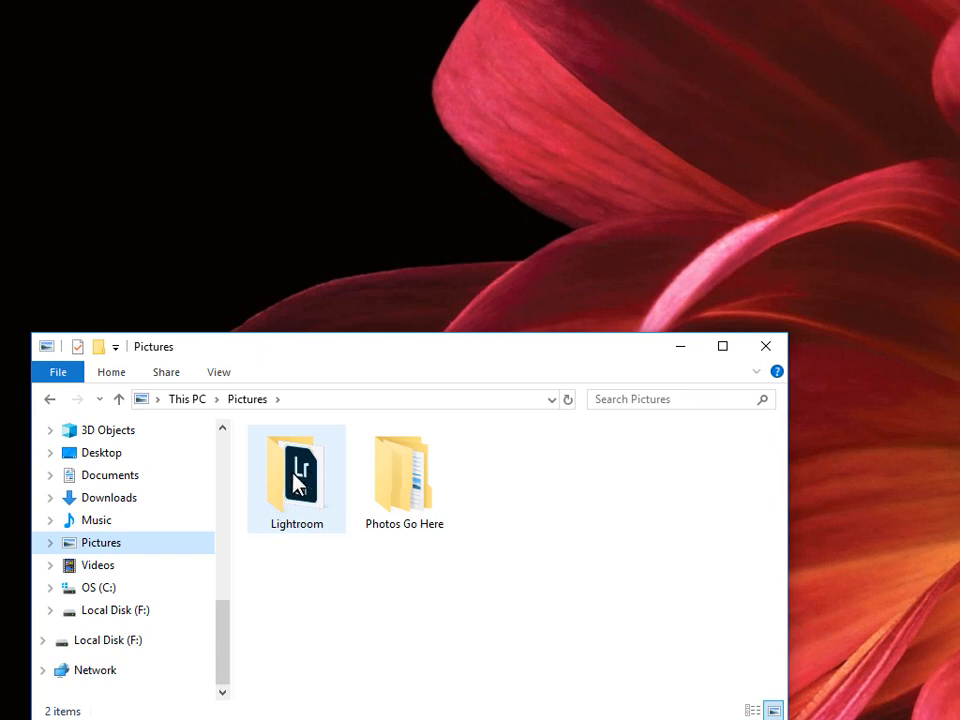
pyautogui.click(296, 470)
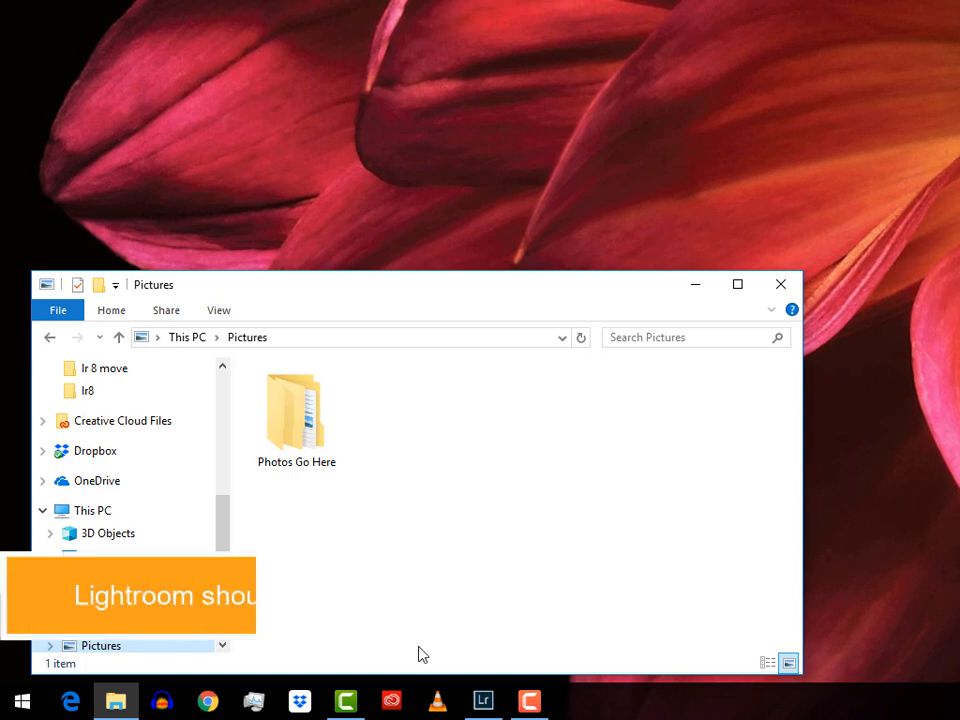
pyautogui.click(483, 700)
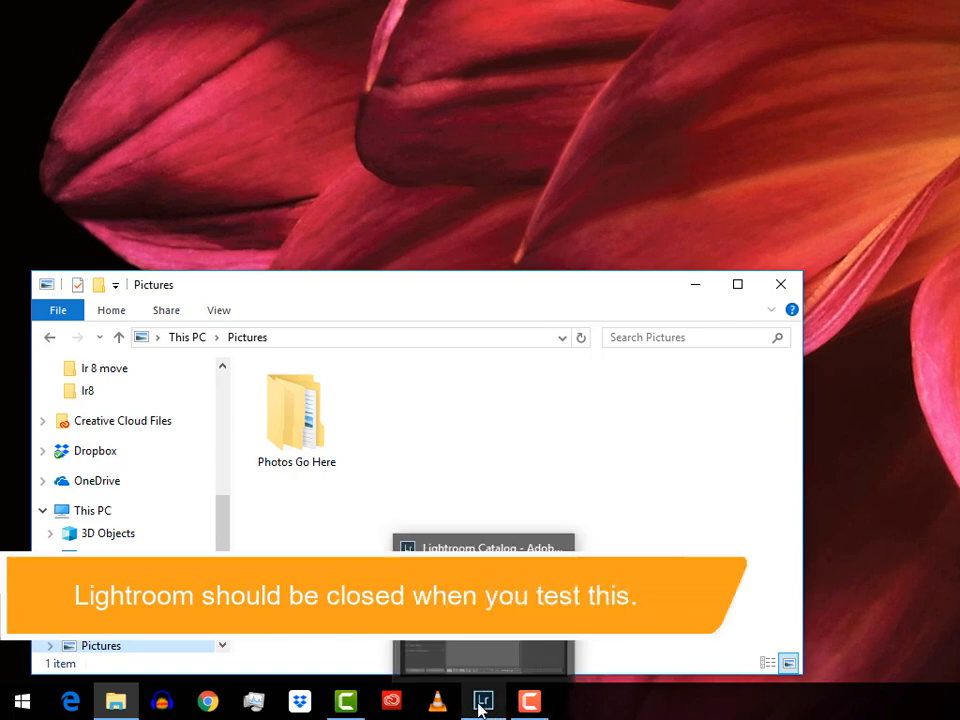
pyautogui.click(483, 700)
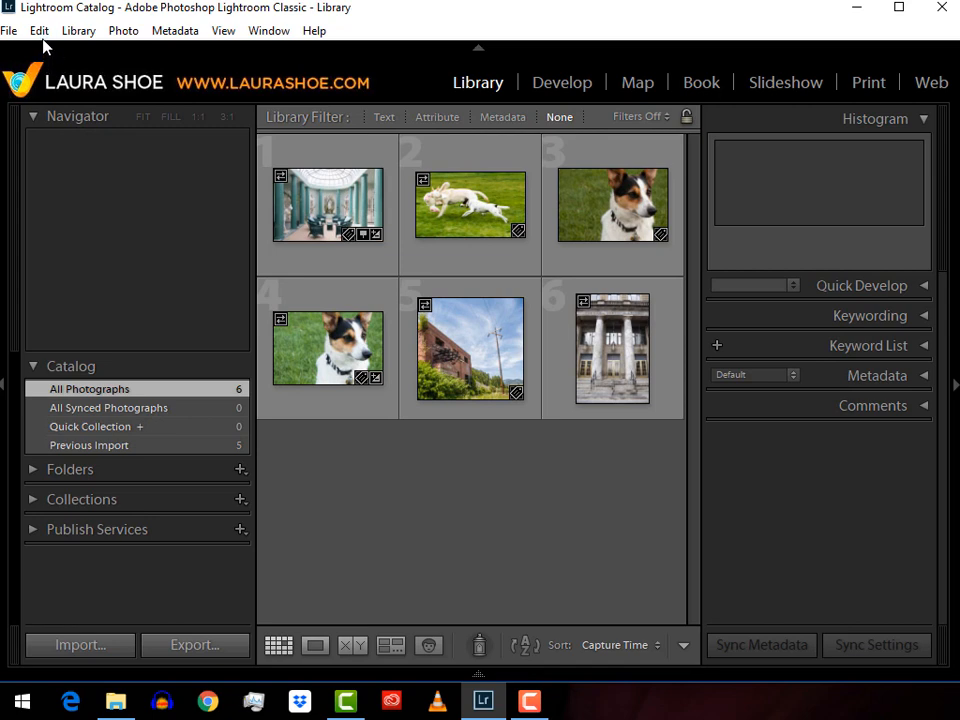
pyautogui.click(39, 30)
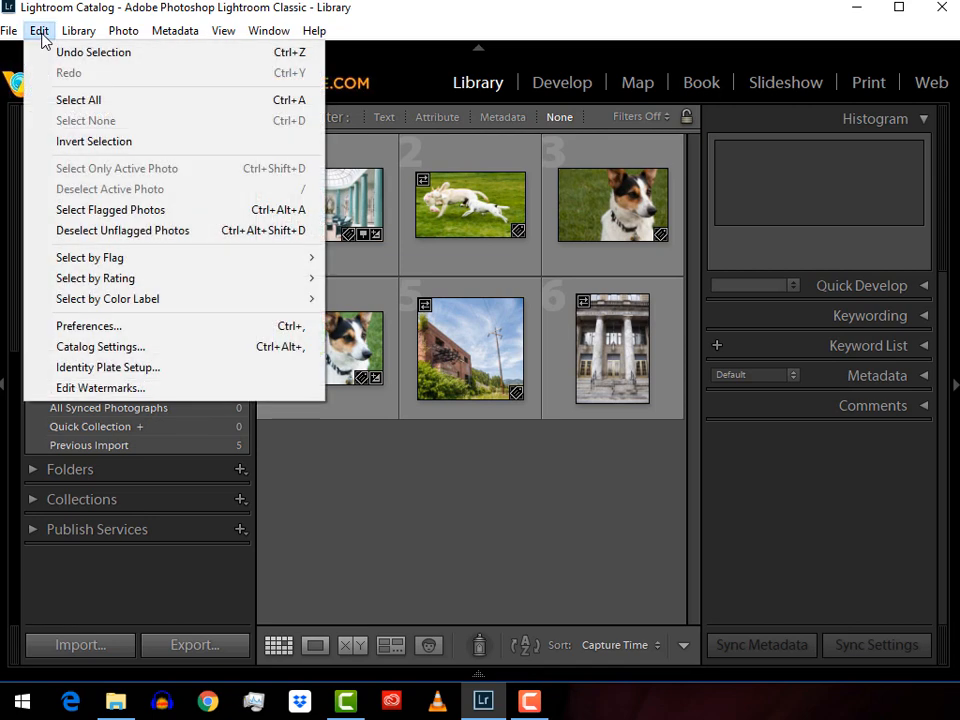
pyautogui.click(100, 346)
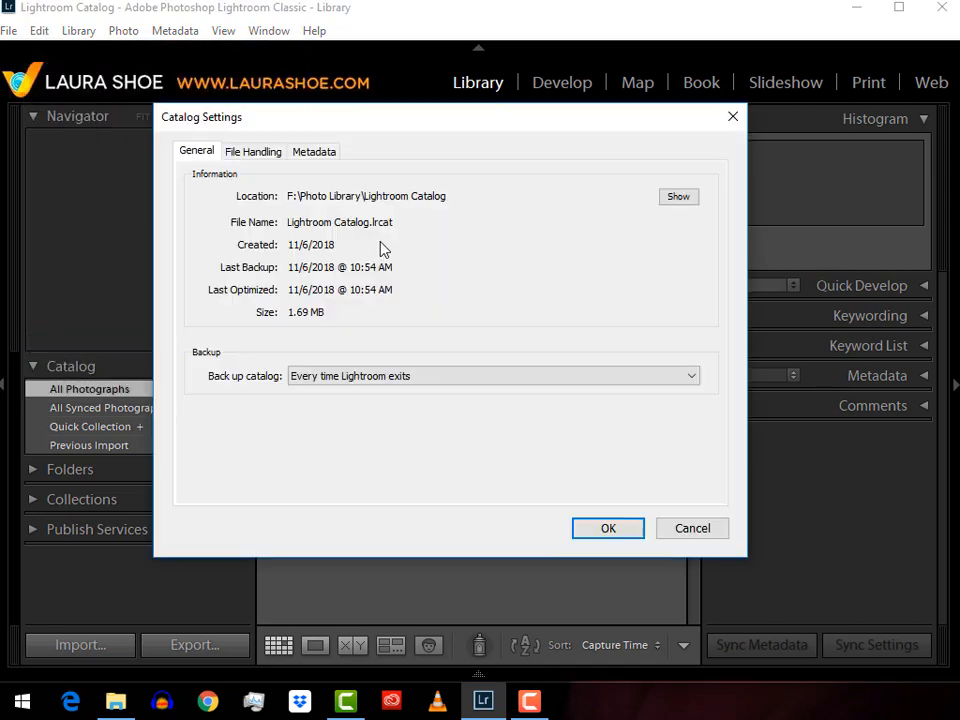
pyautogui.moveTo(413, 245)
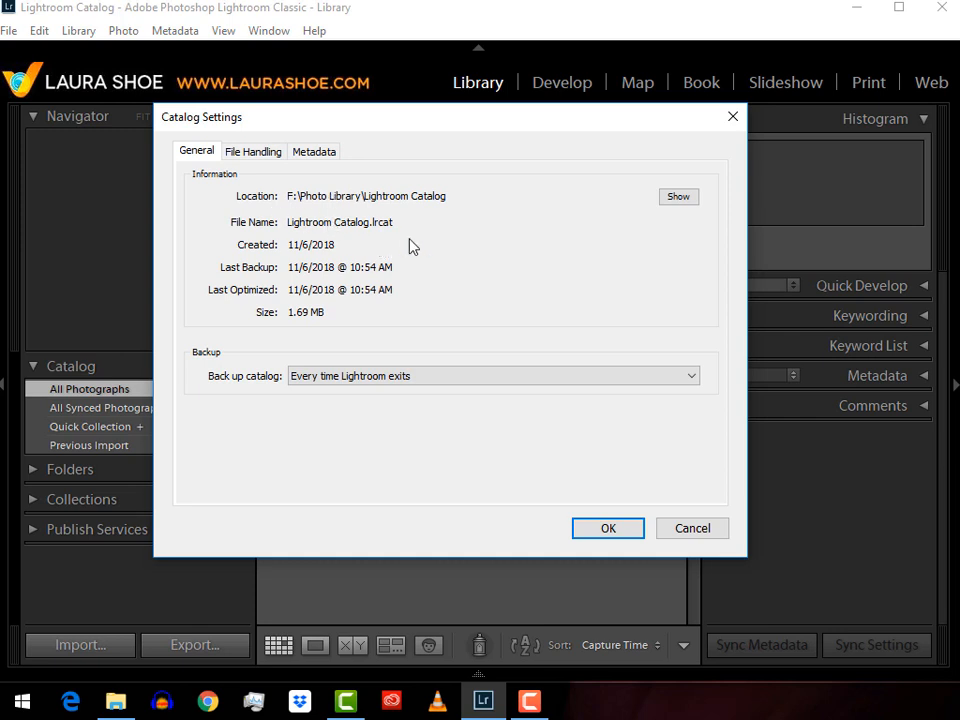
pyautogui.moveTo(420, 228)
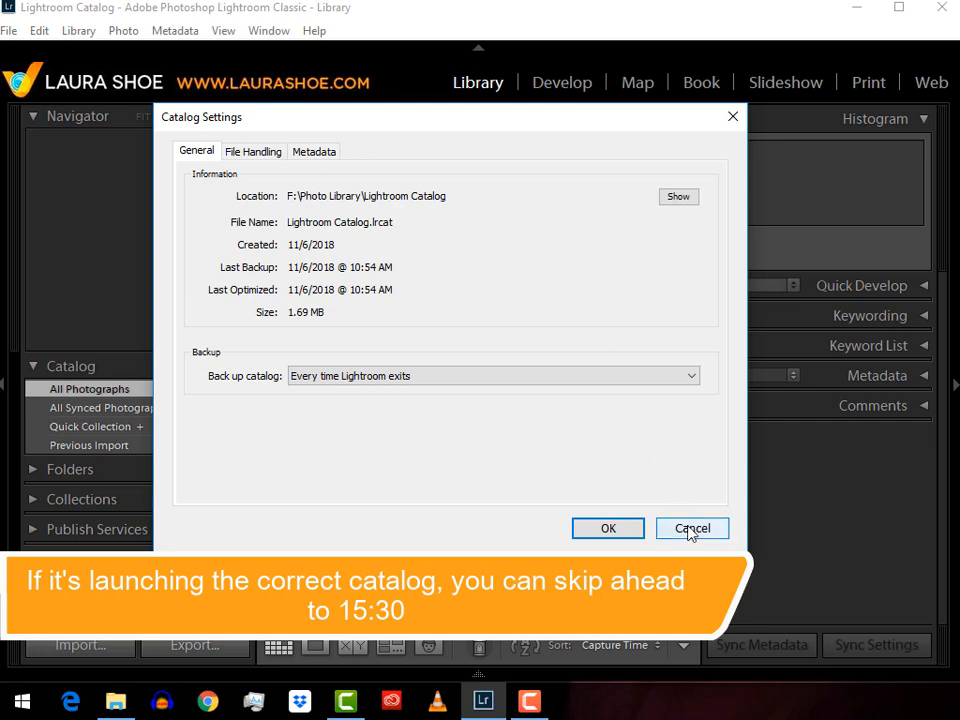
pyautogui.click(692, 528)
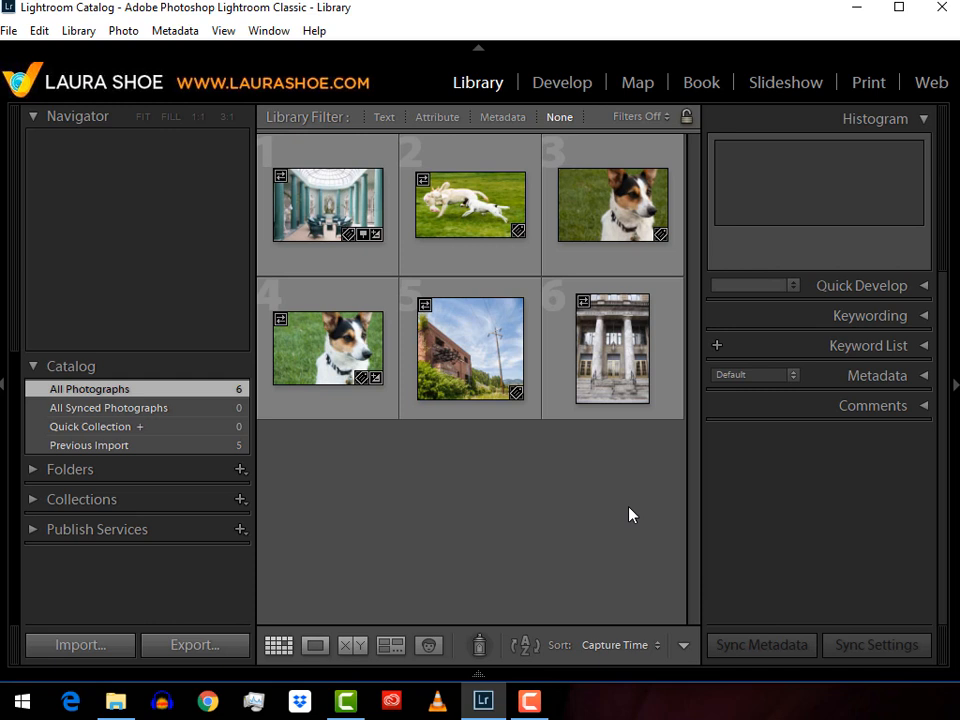
pyautogui.rightClick(483, 700)
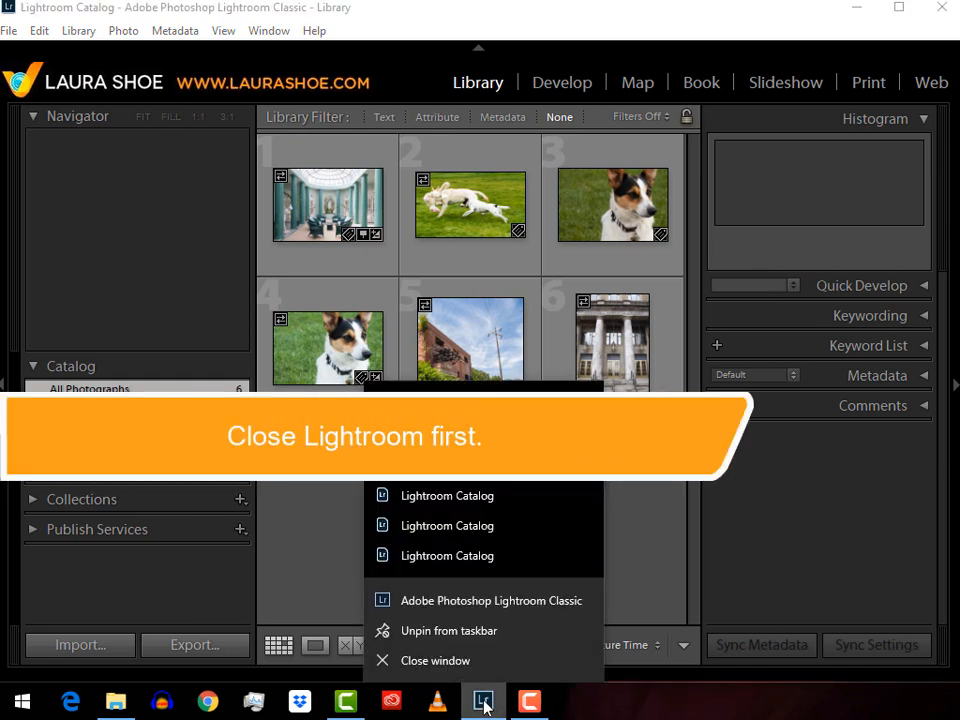
pyautogui.moveTo(508, 630)
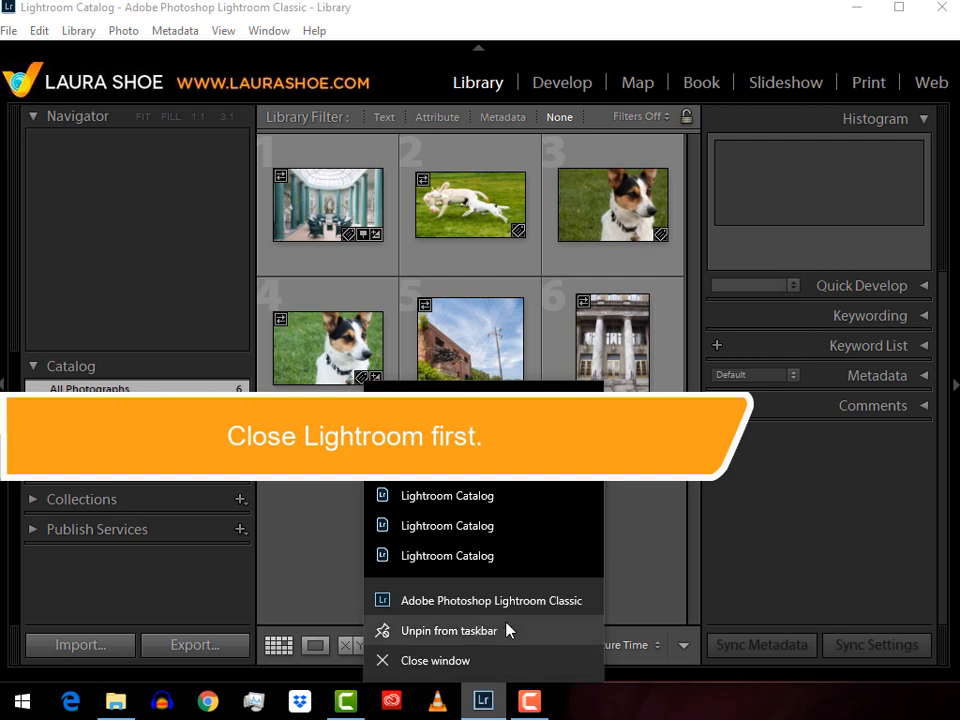
pyautogui.moveTo(508, 631)
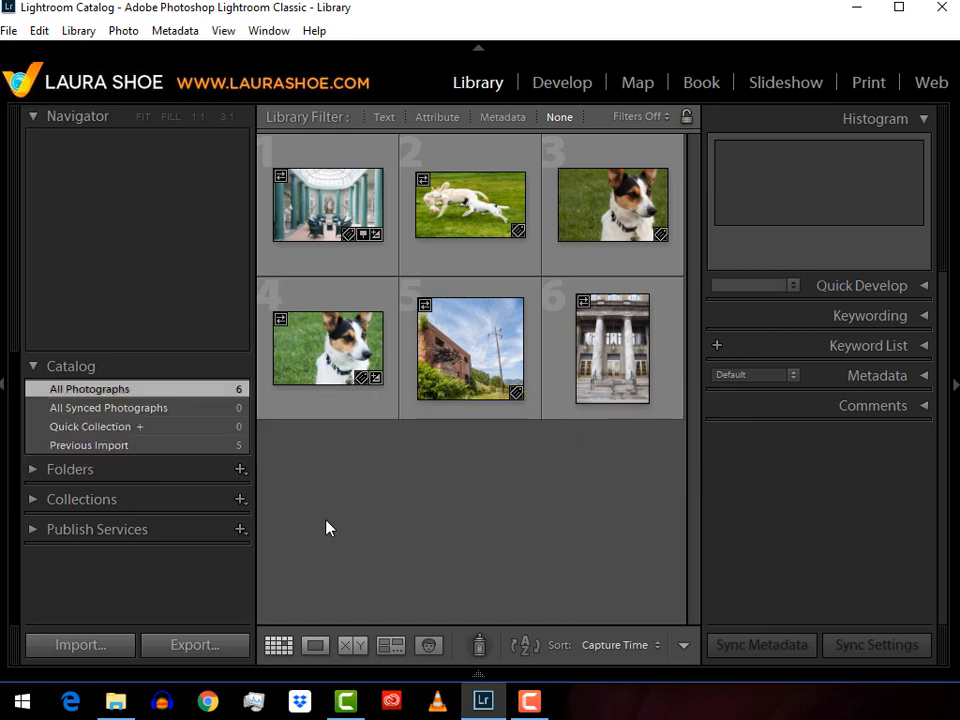
pyautogui.moveTo(20, 701)
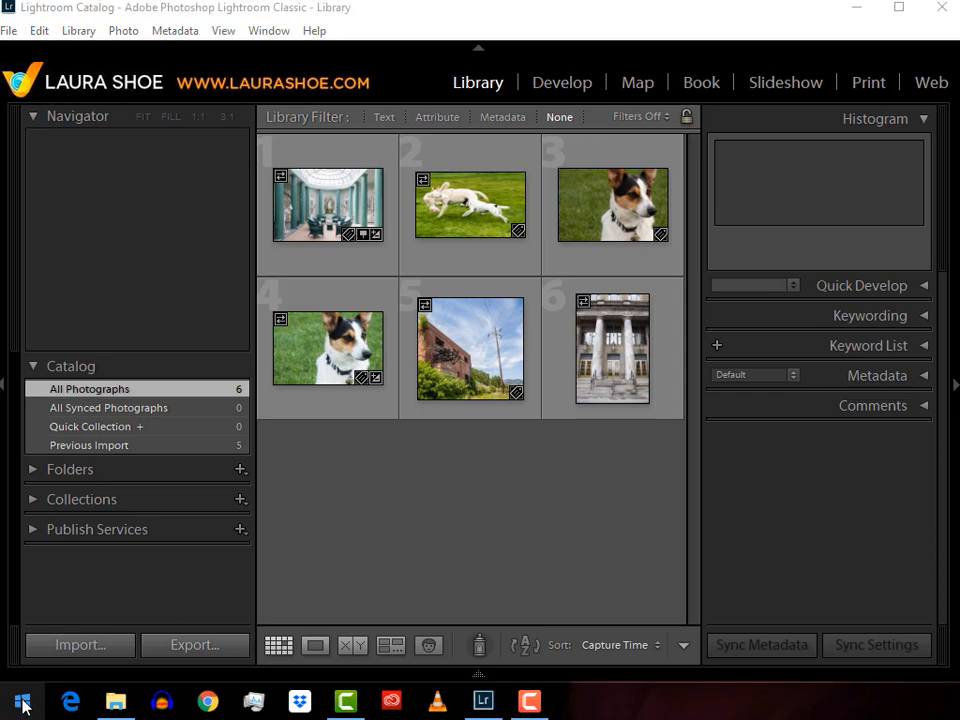
# Search Start for 'light' and show Adobe Lightroom Classic CC's context menu
pyautogui.rightClick(22, 703)
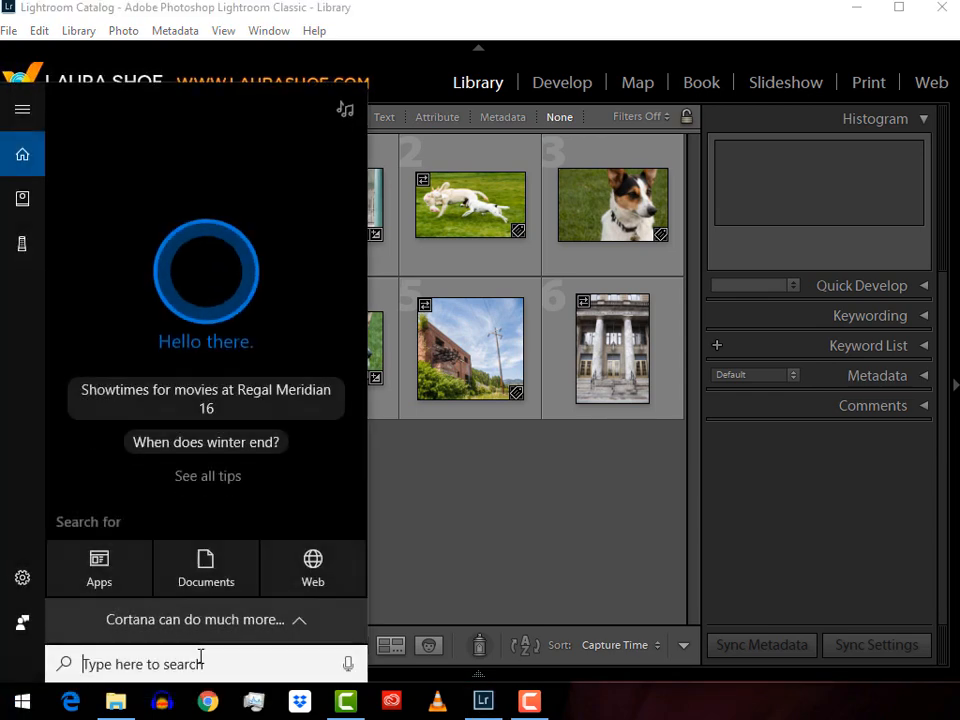
pyautogui.write('lightr')
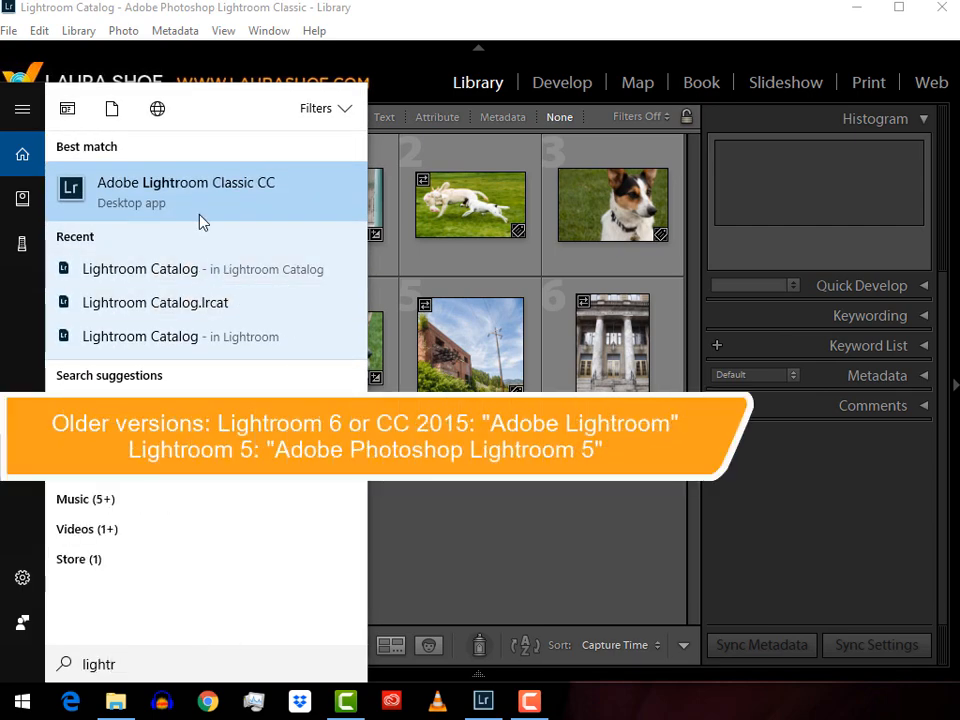
pyautogui.rightClick(186, 190)
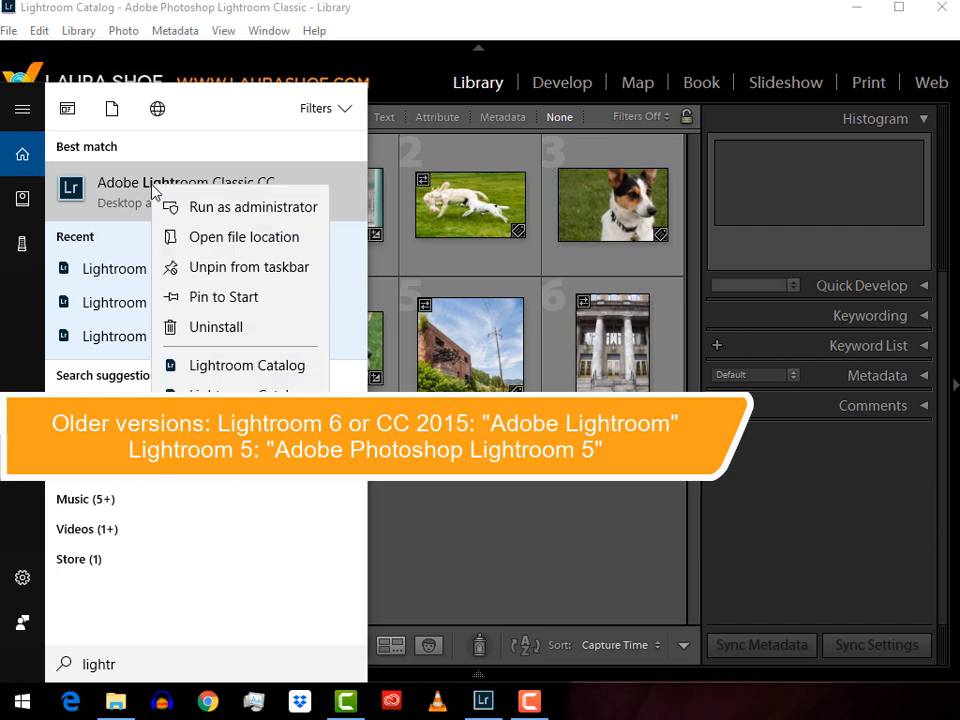
pyautogui.moveTo(222, 237)
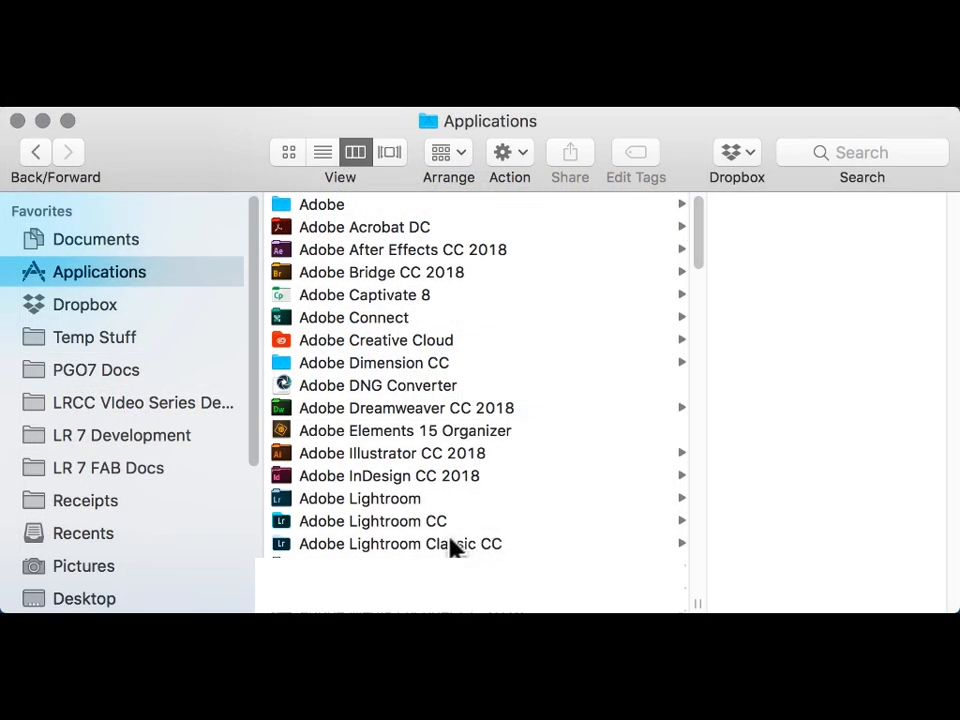
# Browse Lightroom Classic CC and Adobe Lightroom, then view Adobe Photoshop Lightroom 5 details
pyautogui.click(400, 543)
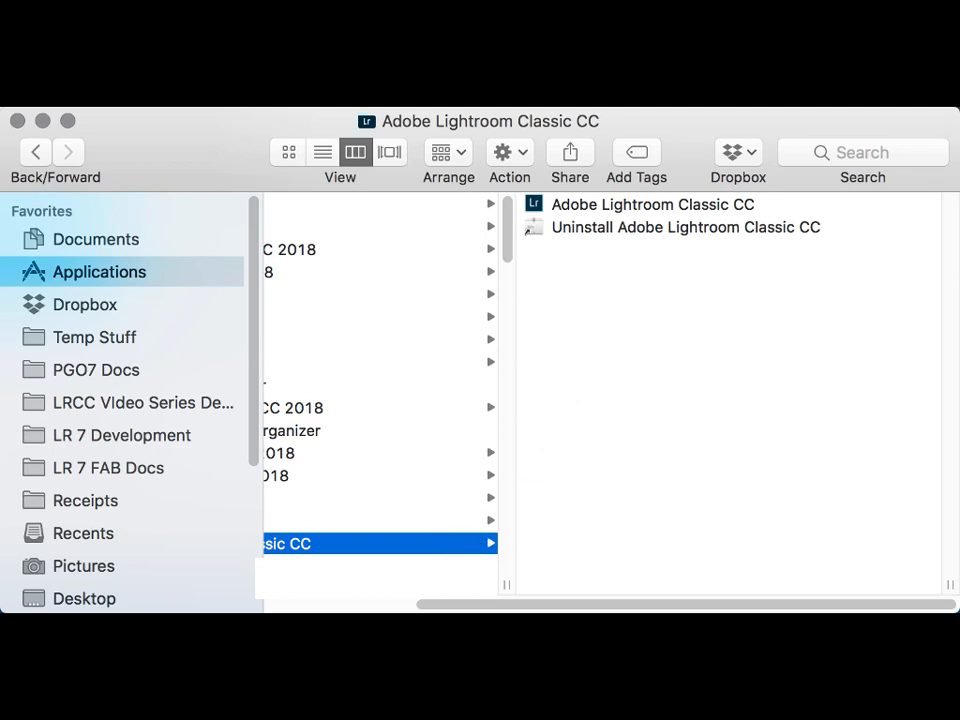
pyautogui.moveTo(643, 211)
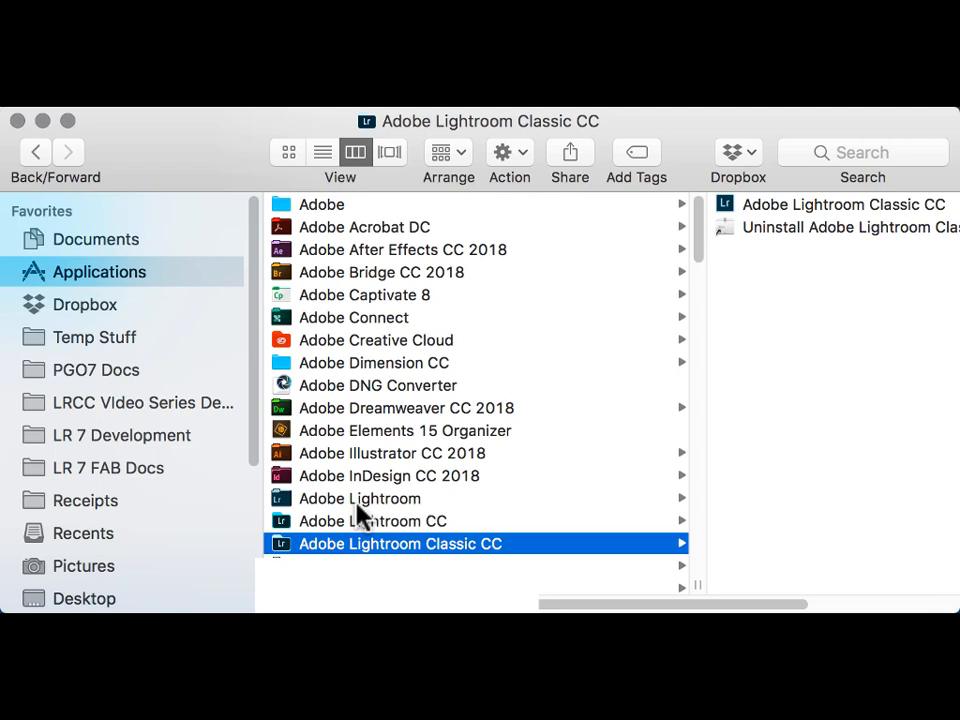
pyautogui.moveTo(363, 508)
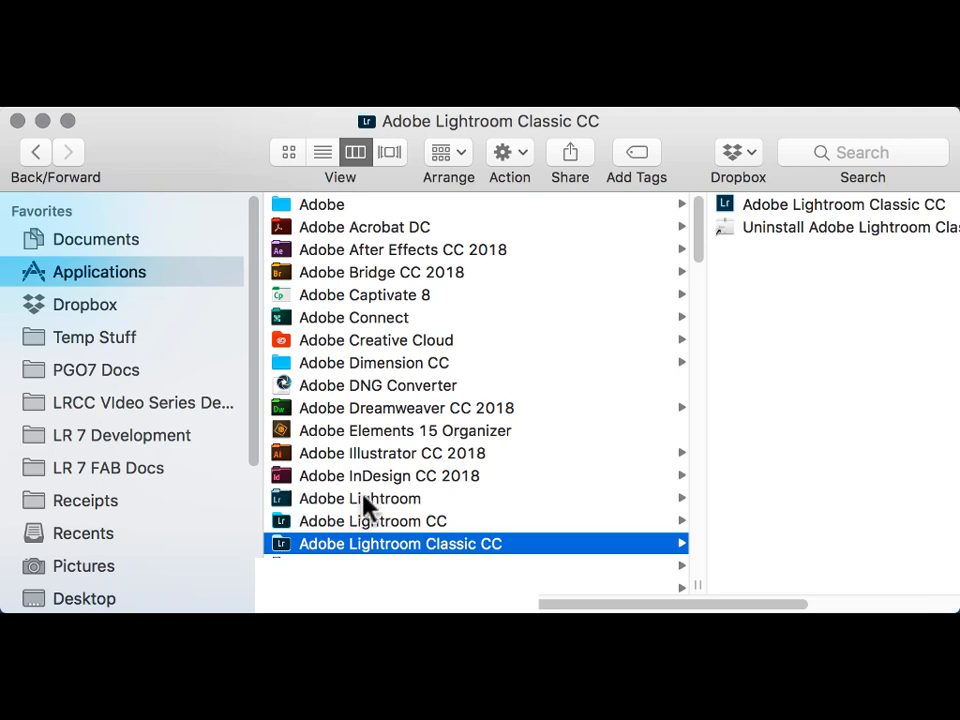
pyautogui.click(359, 498)
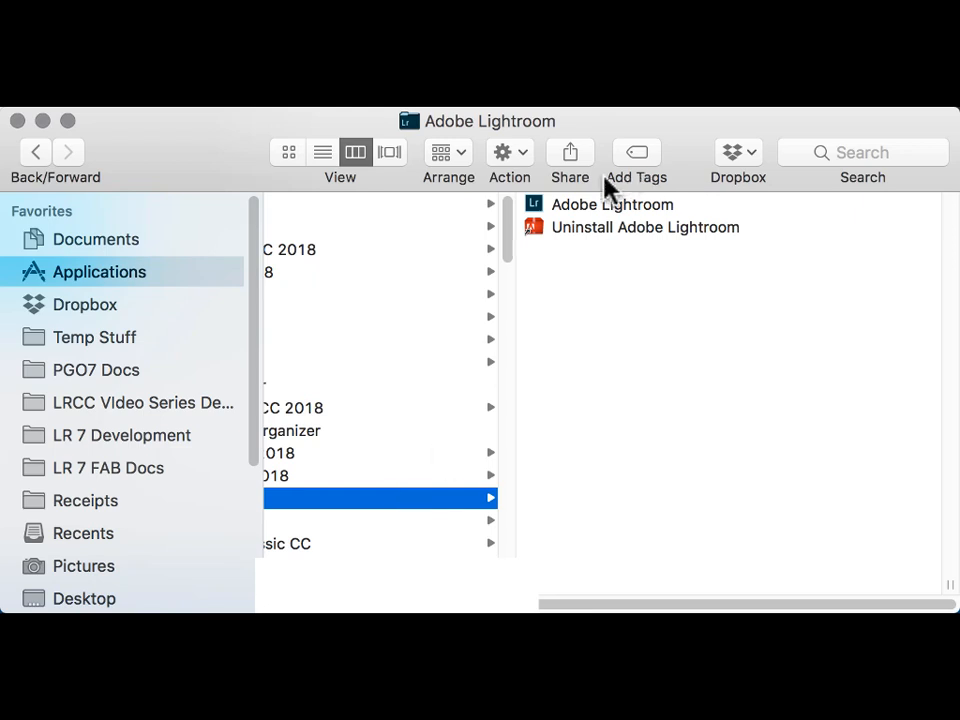
pyautogui.moveTo(585, 210)
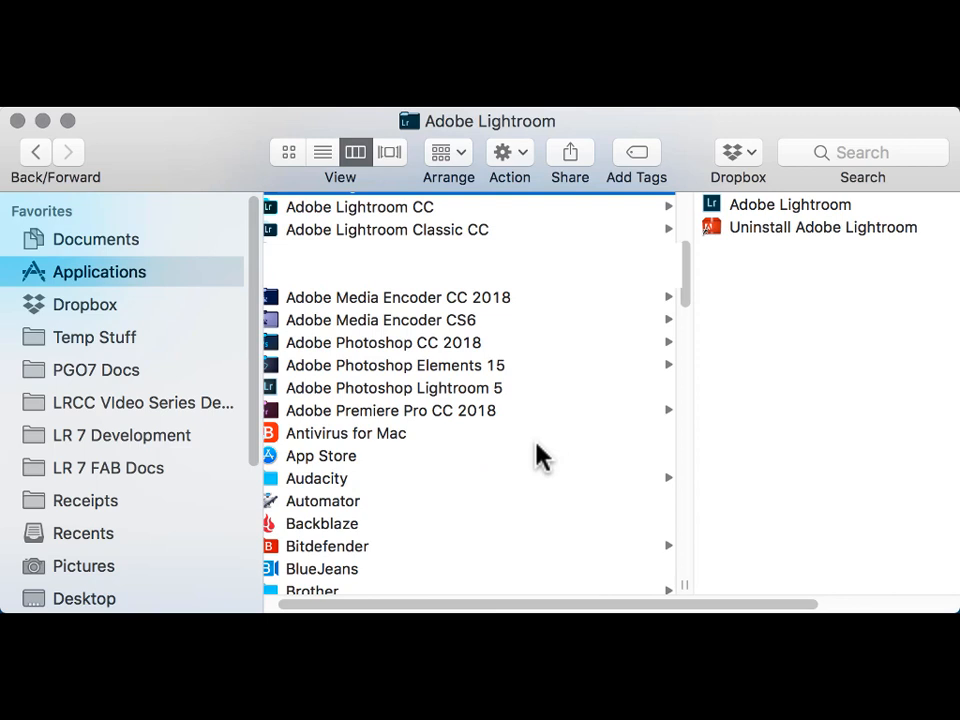
pyautogui.moveTo(415, 405)
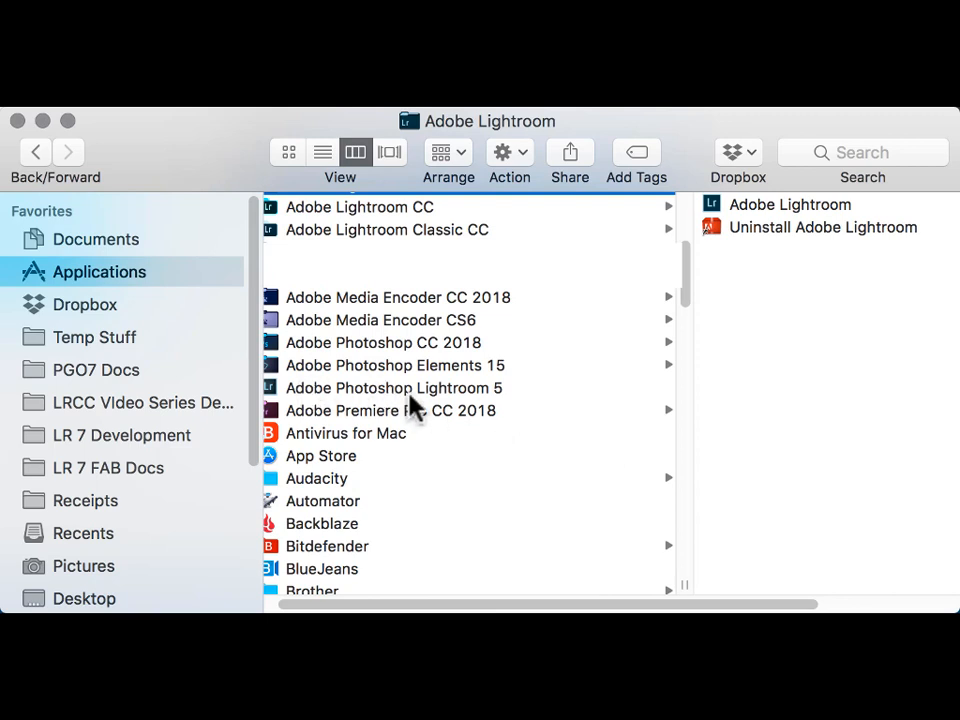
pyautogui.click(394, 388)
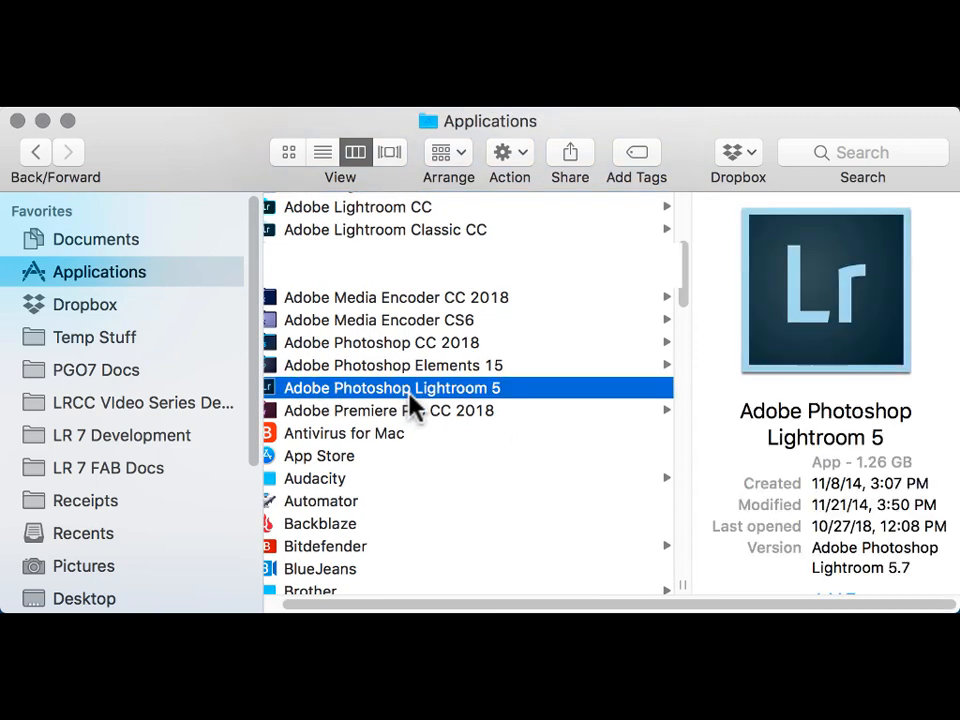
pyautogui.moveTo(345, 400)
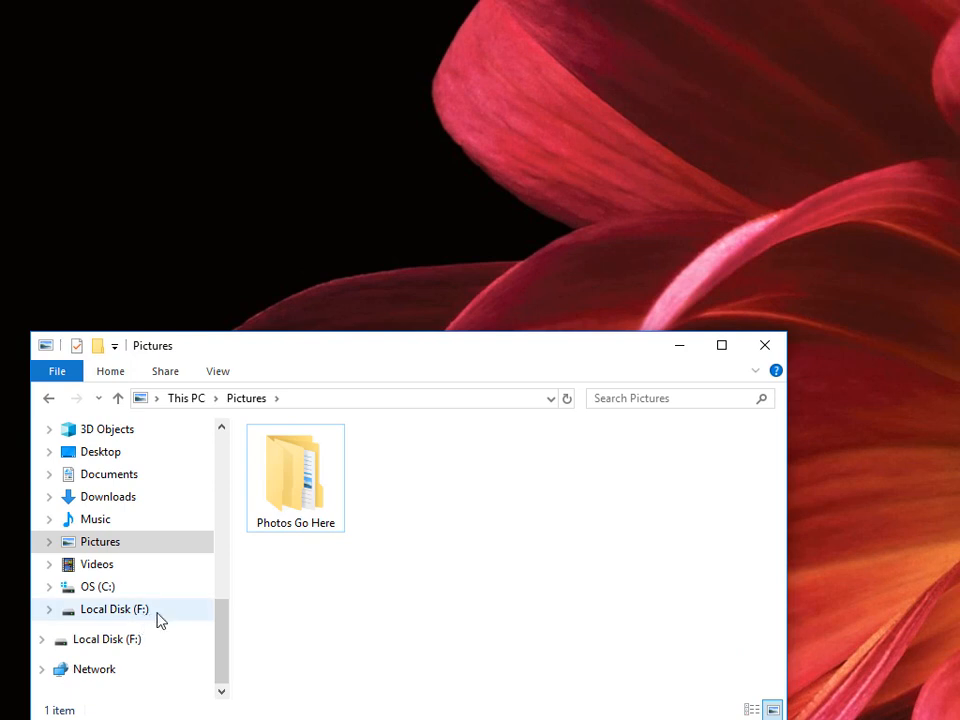
# Open Local Disk (F:) in File Explorer
pyautogui.click(113, 609)
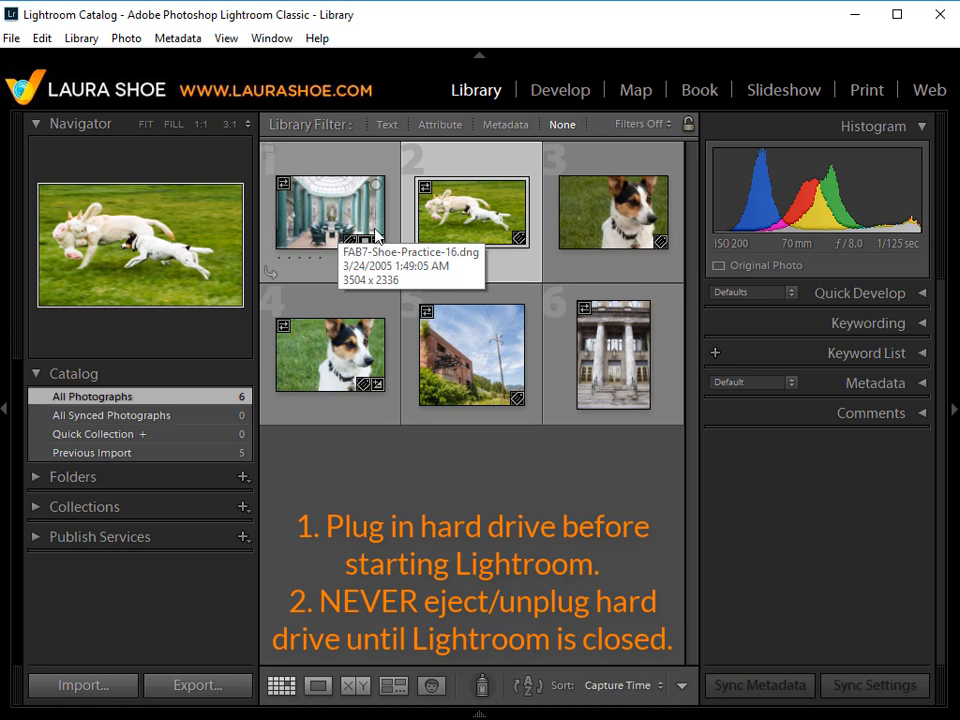
pyautogui.moveTo(390, 497)
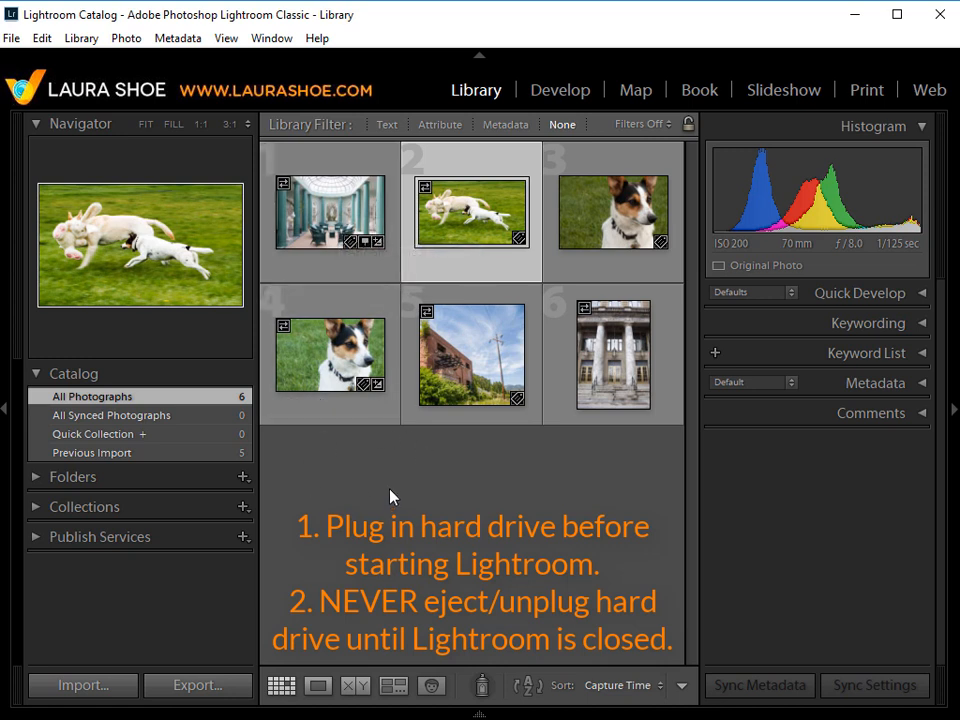